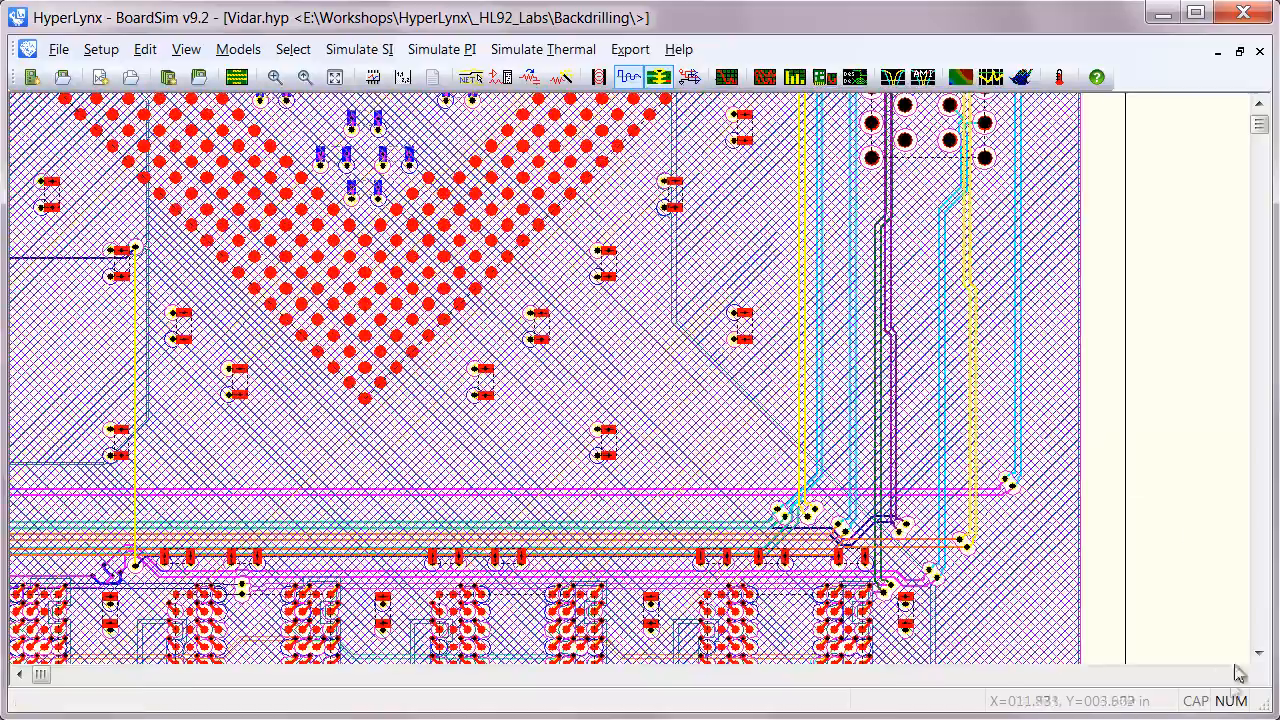
- Select the net PCI_EXP_CH3_OUT_P from the PCIe trace's context menu
scroll("down", 3)
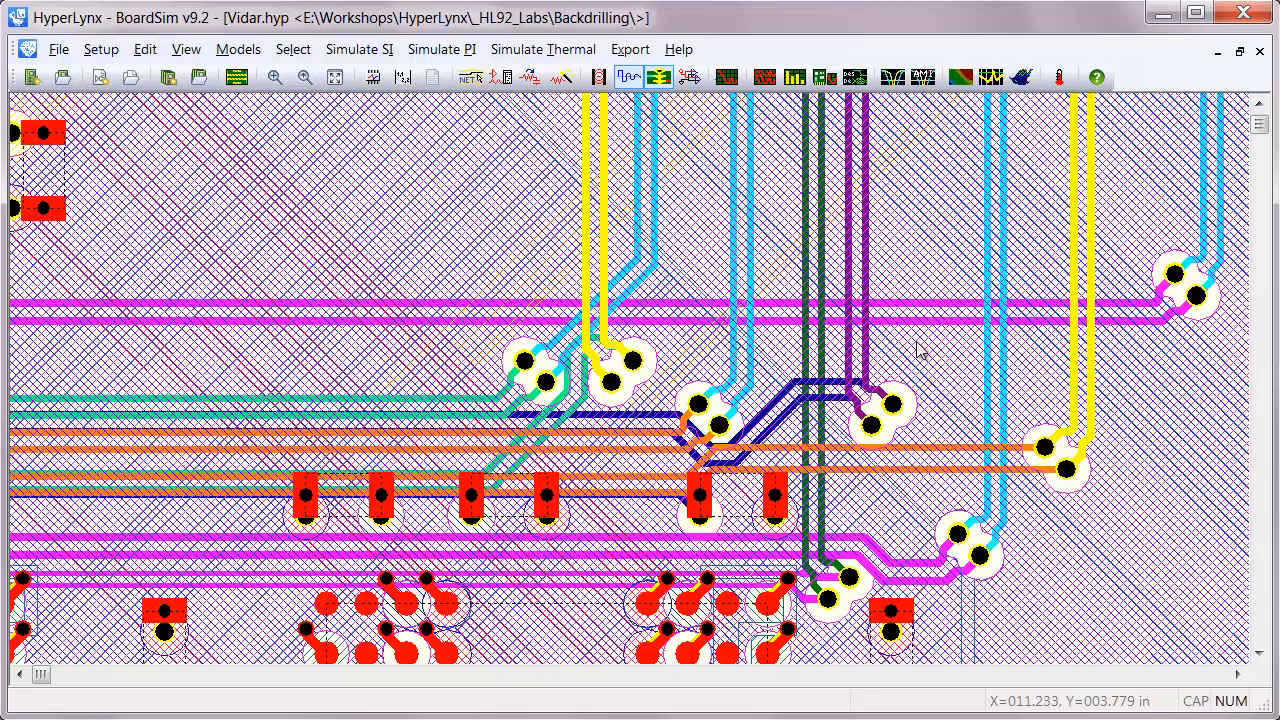
right_click(878, 396)
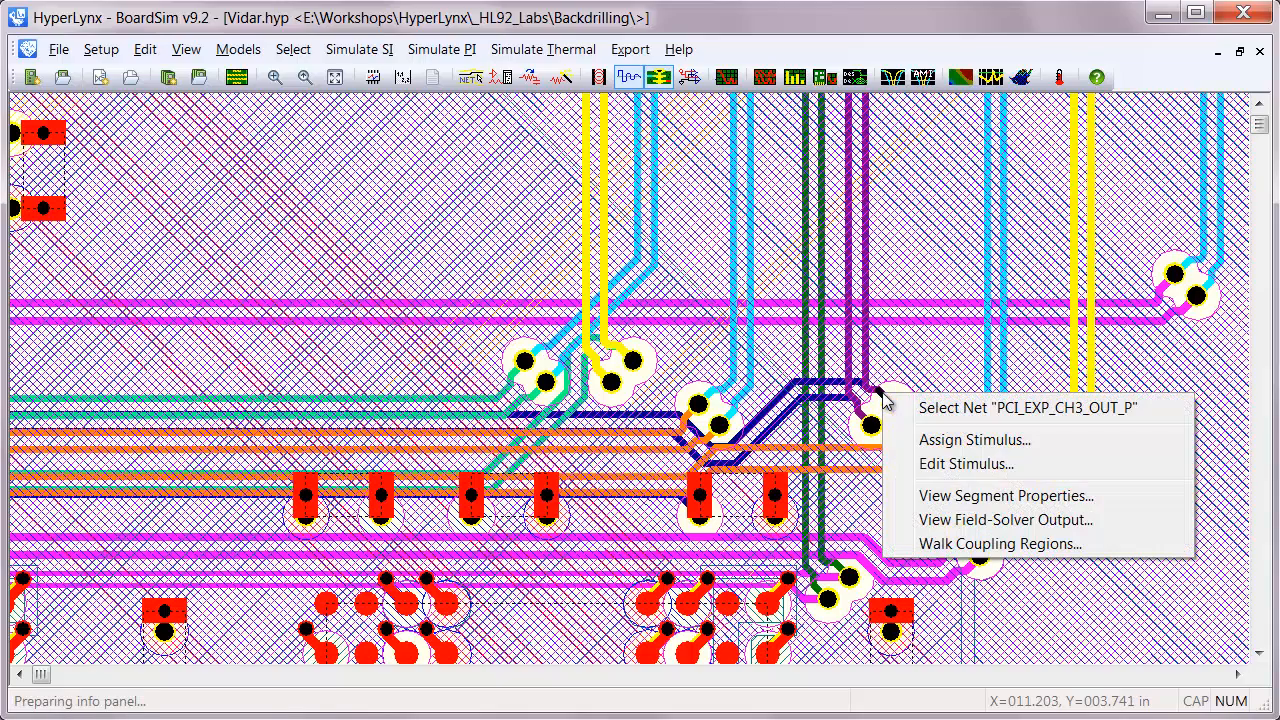
mouse_move(960, 496)
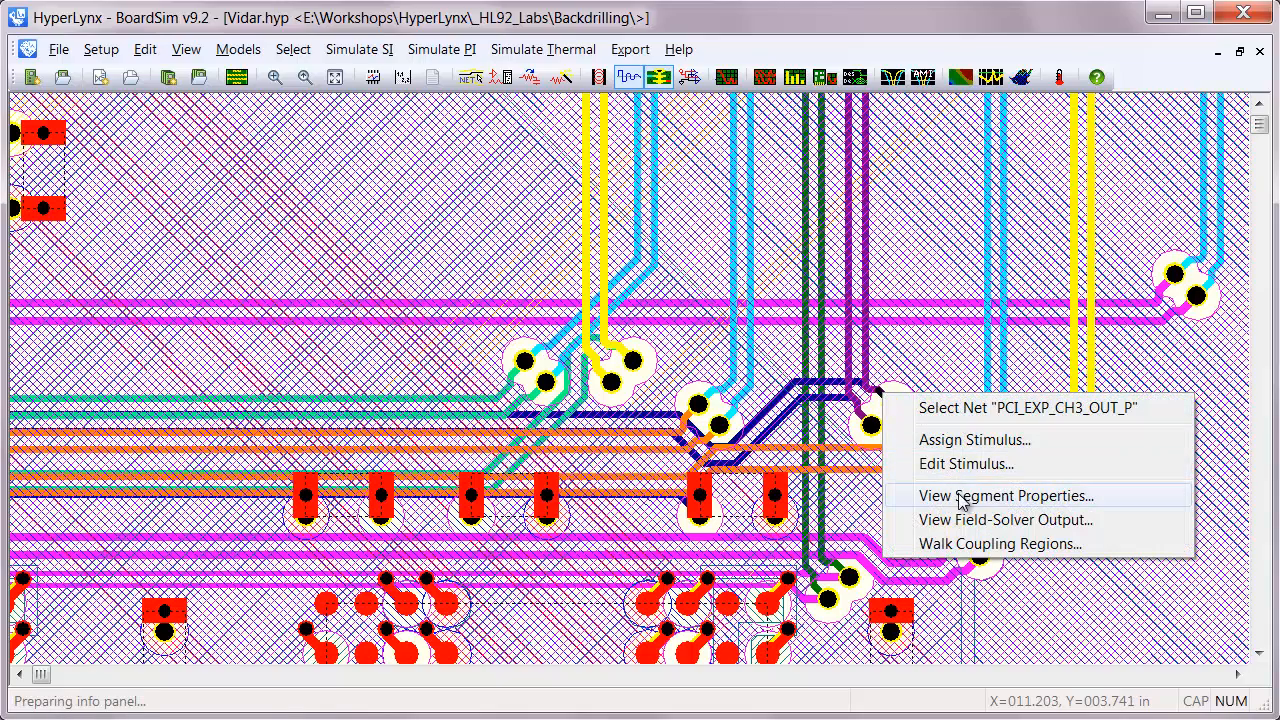
mouse_move(974, 440)
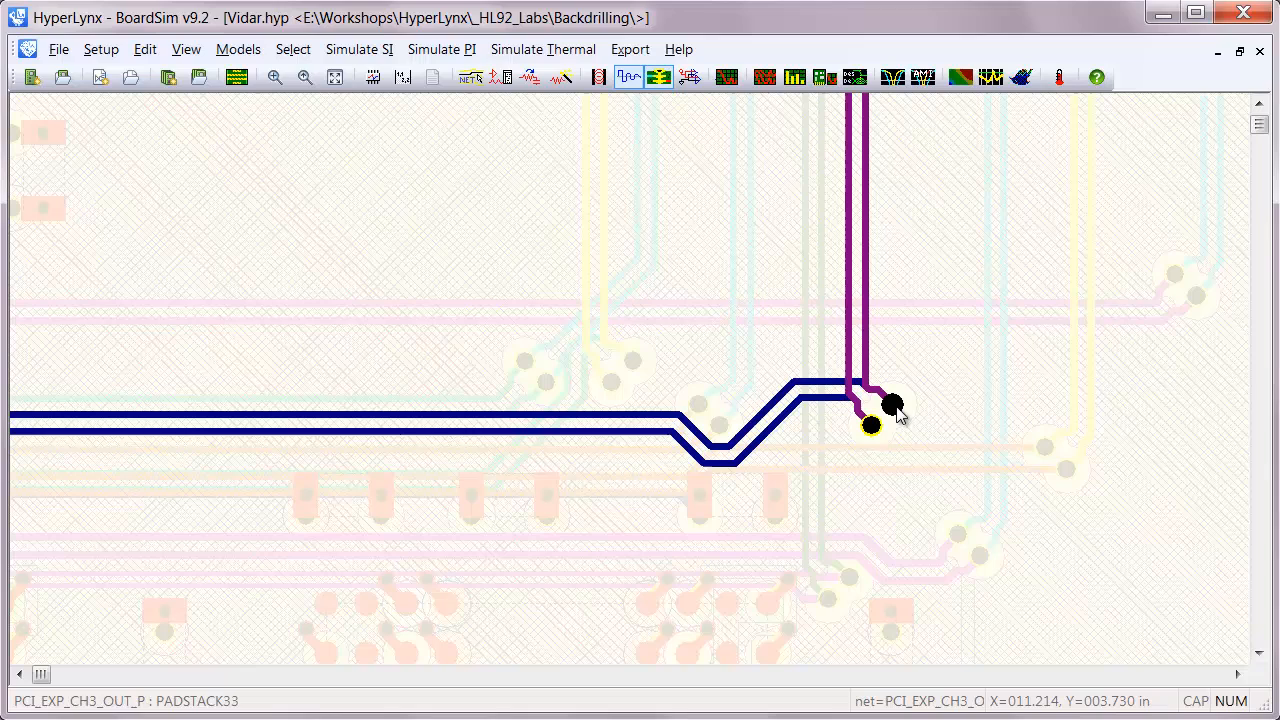
- Show the PCI_EXP_CH3_OUT via pair in the Via Visualizer with stackup and impedances
right_click(888, 404)
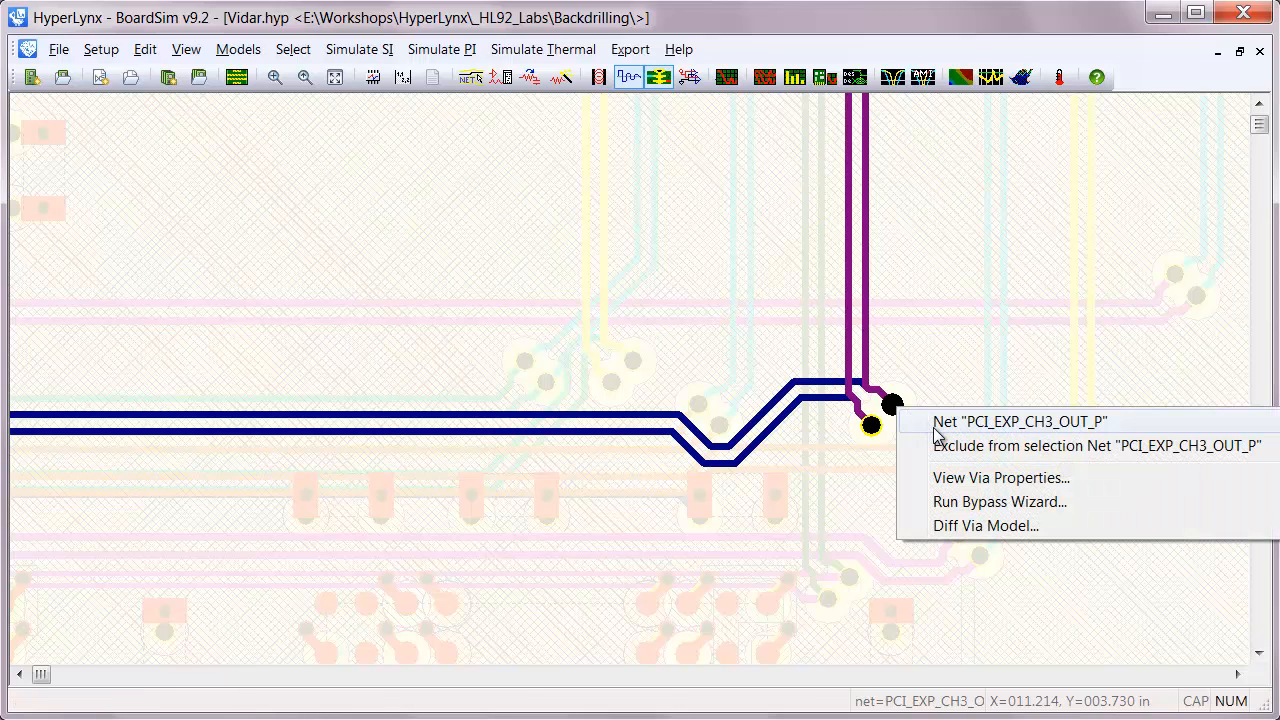
mouse_move(1012, 486)
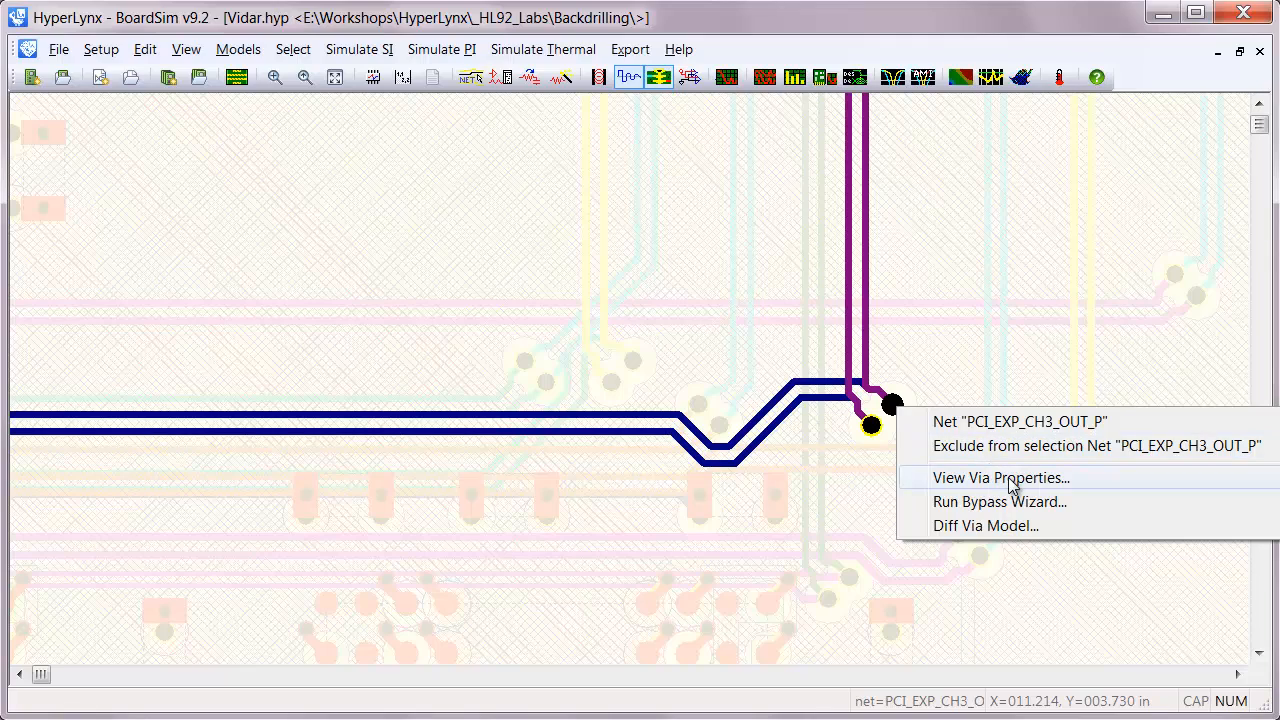
left_click(1000, 476)
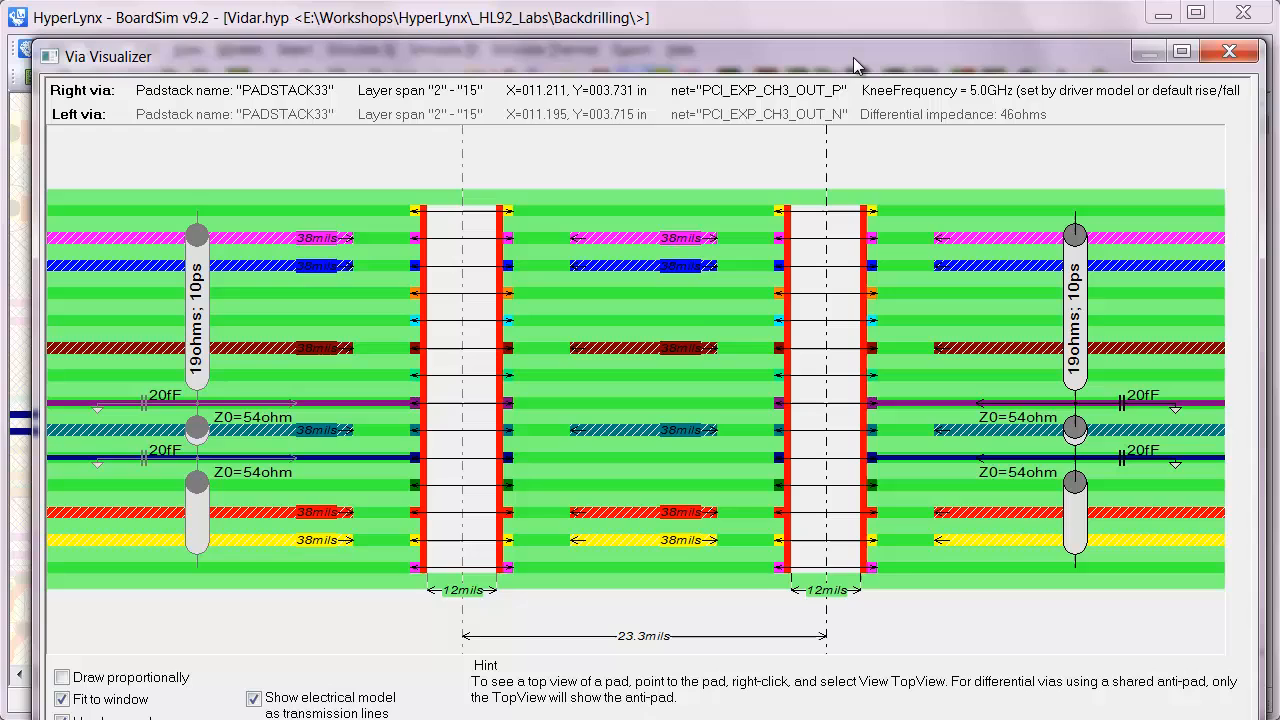
mouse_move(820, 248)
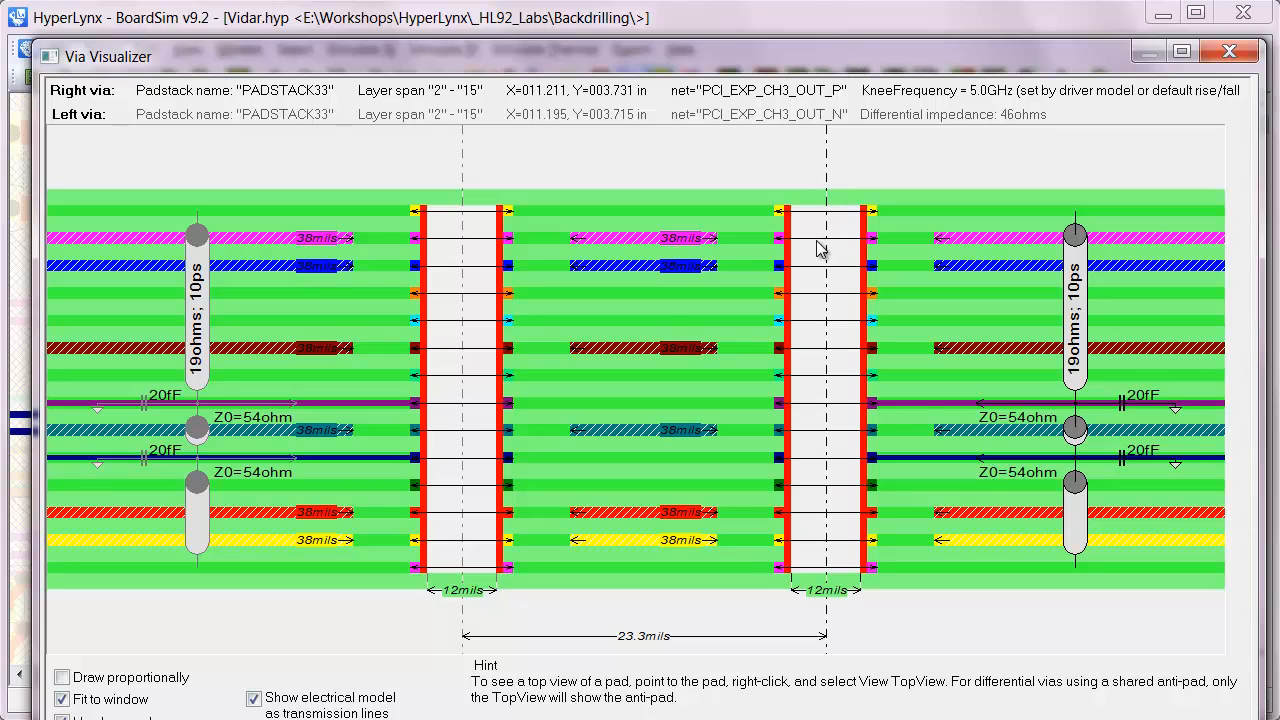
mouse_move(54, 464)
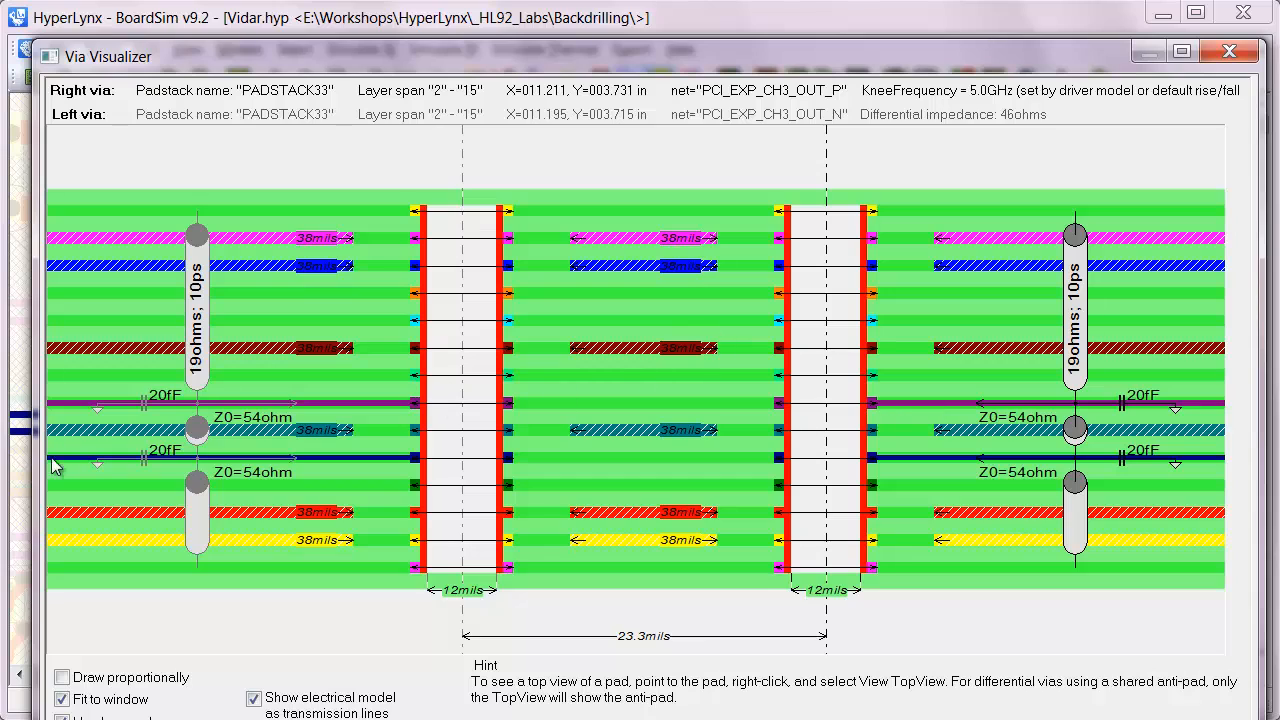
mouse_move(196, 224)
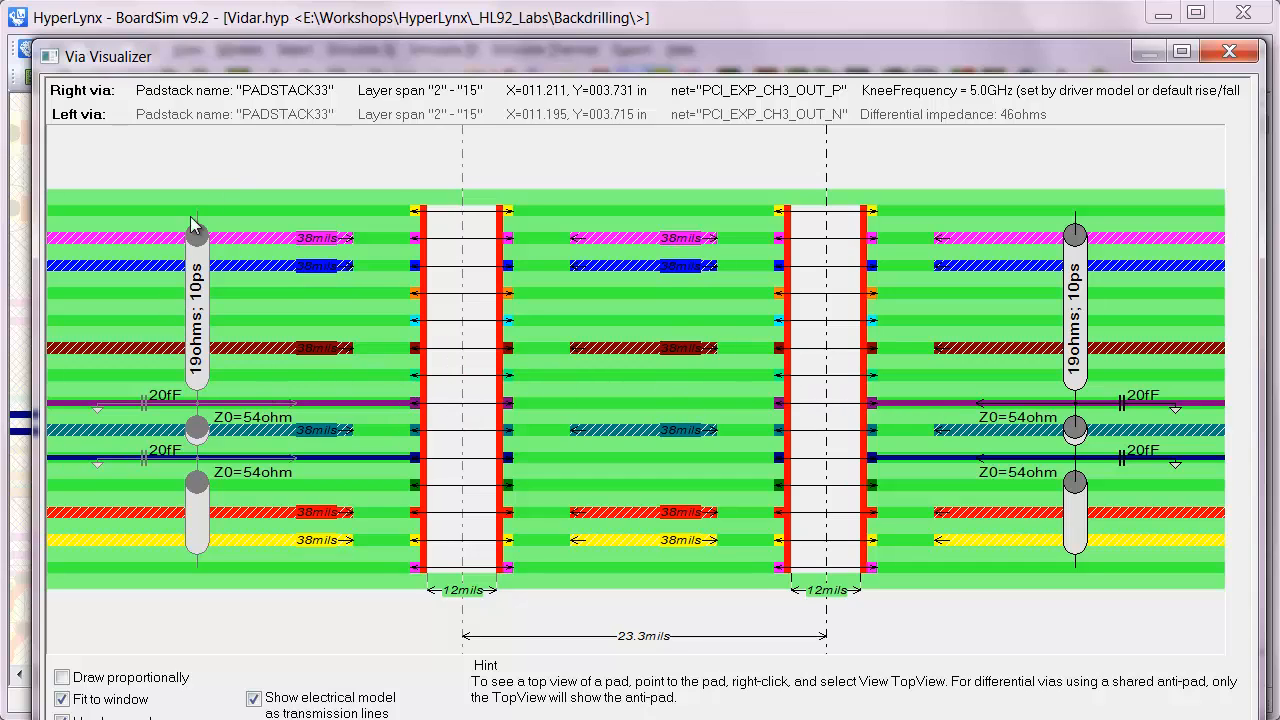
mouse_move(308, 502)
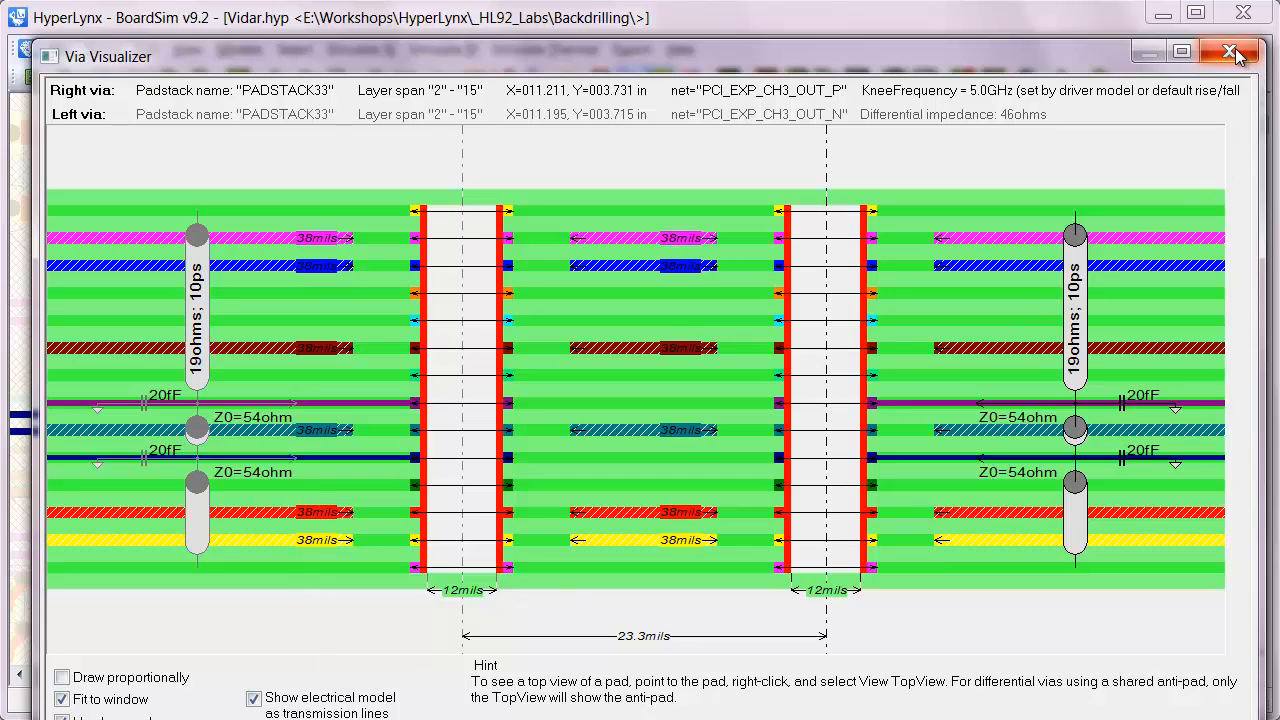
- Run an interactive eye-diagram simulation of PCI_EXP_CH3_OUT_P with the eye mask shown
left_click(1232, 52)
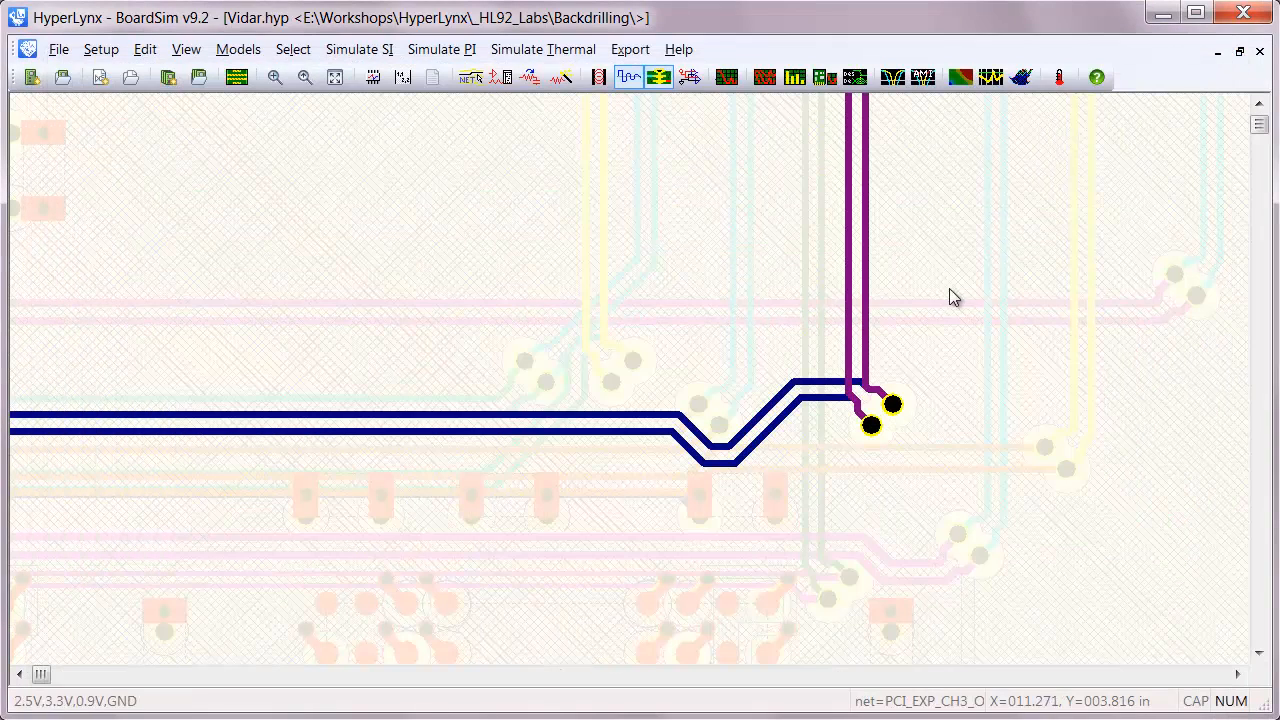
mouse_move(728, 76)
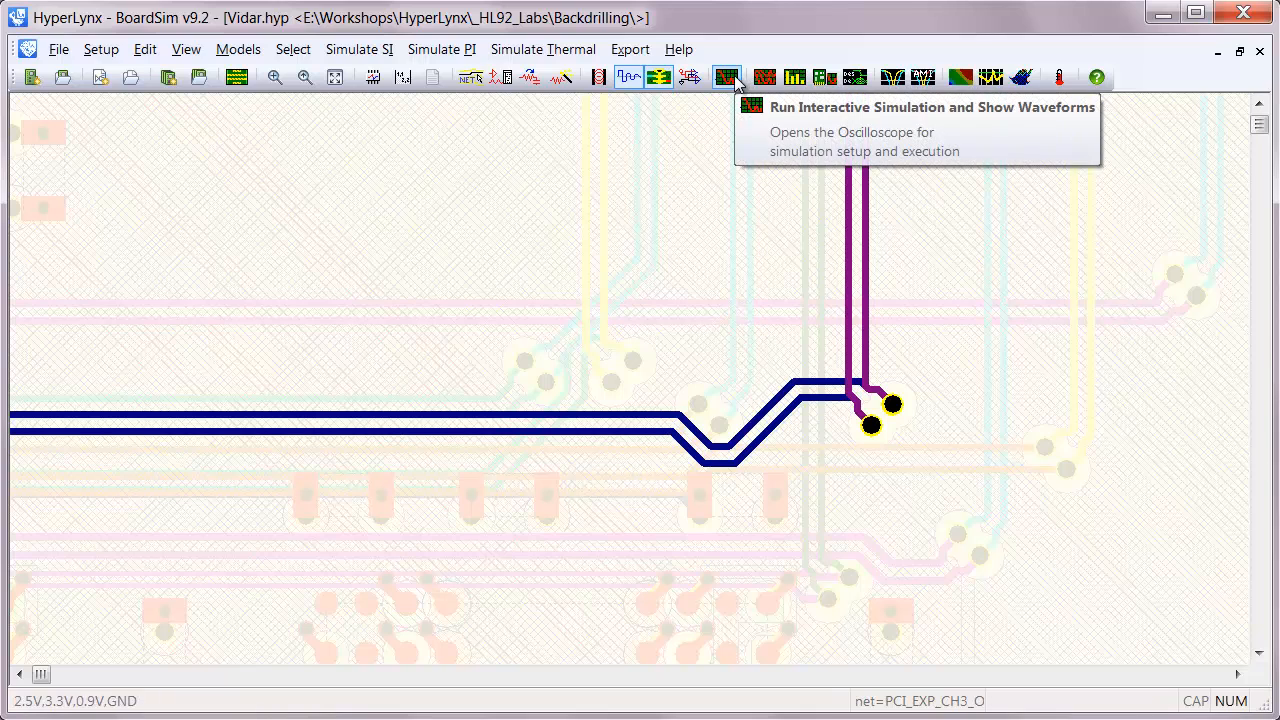
left_click(728, 76)
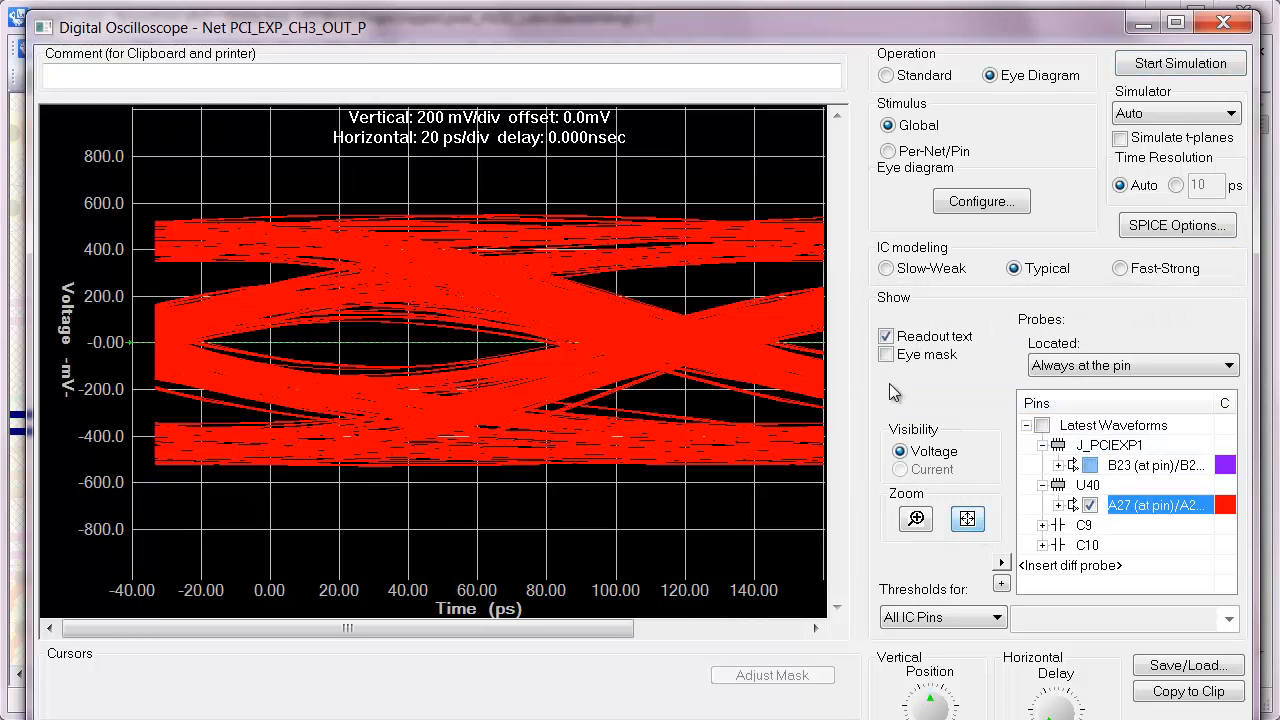
left_click(884, 354)
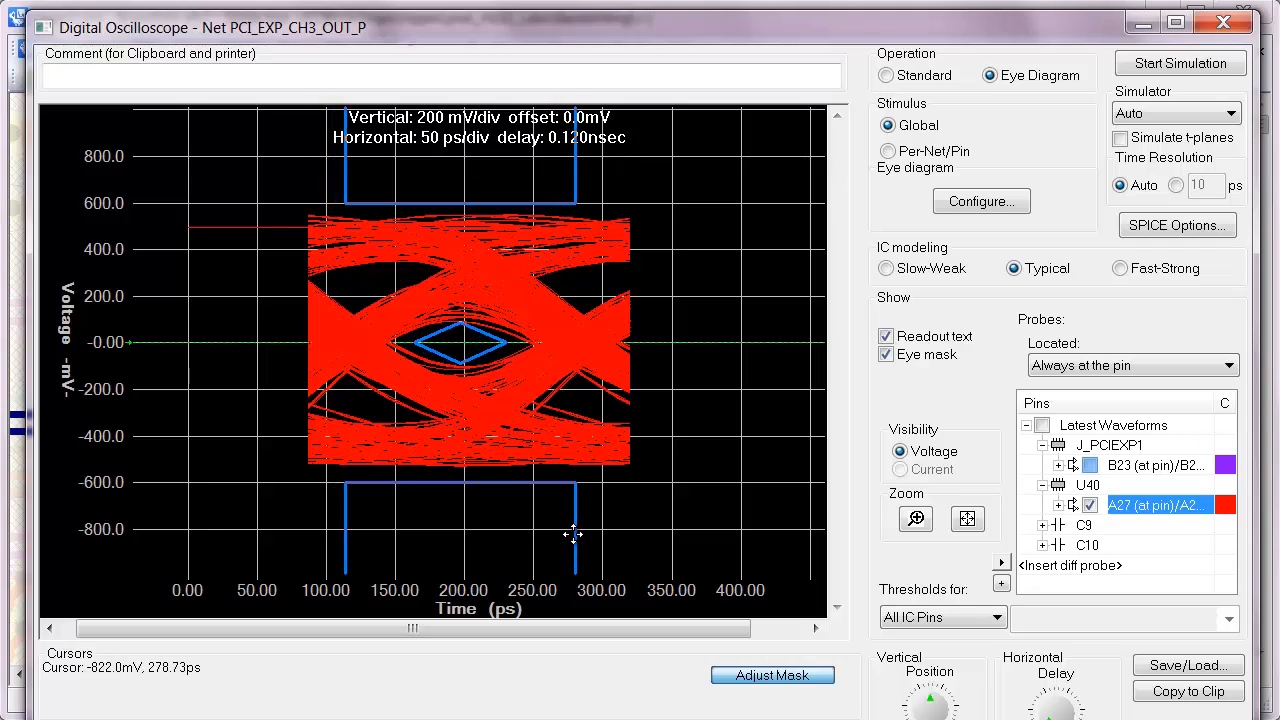
mouse_move(576, 544)
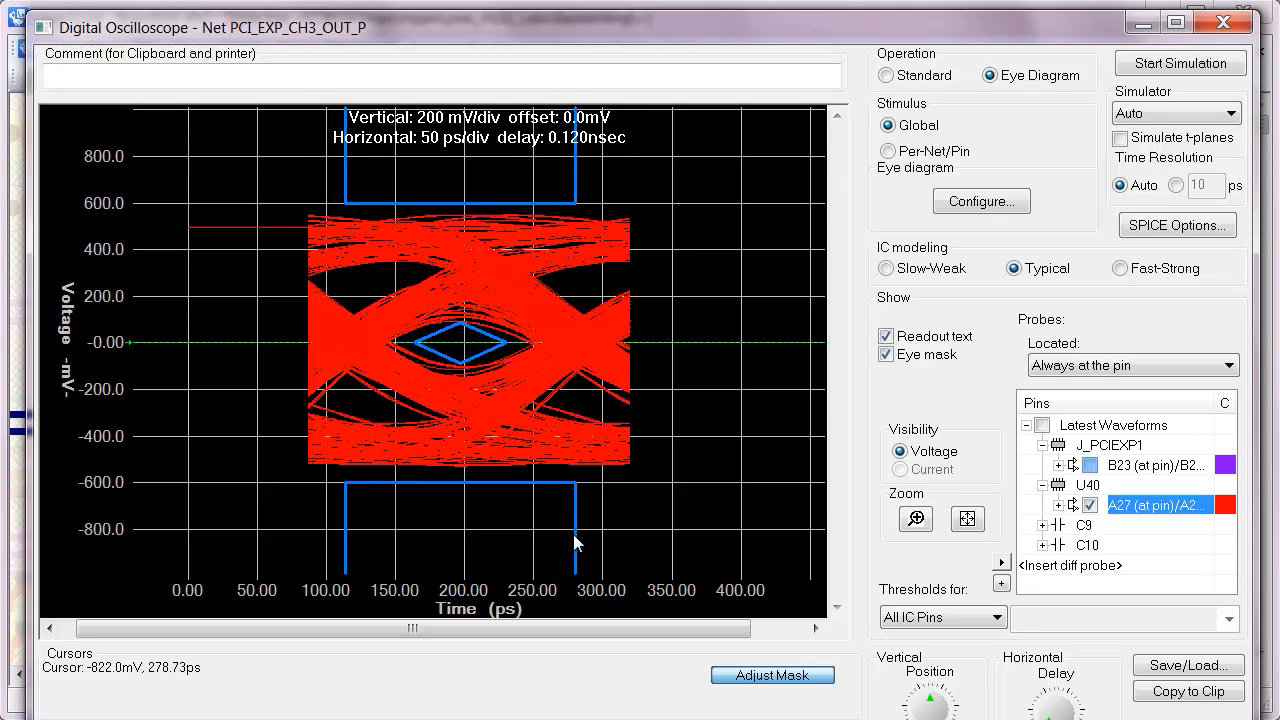
mouse_move(664, 524)
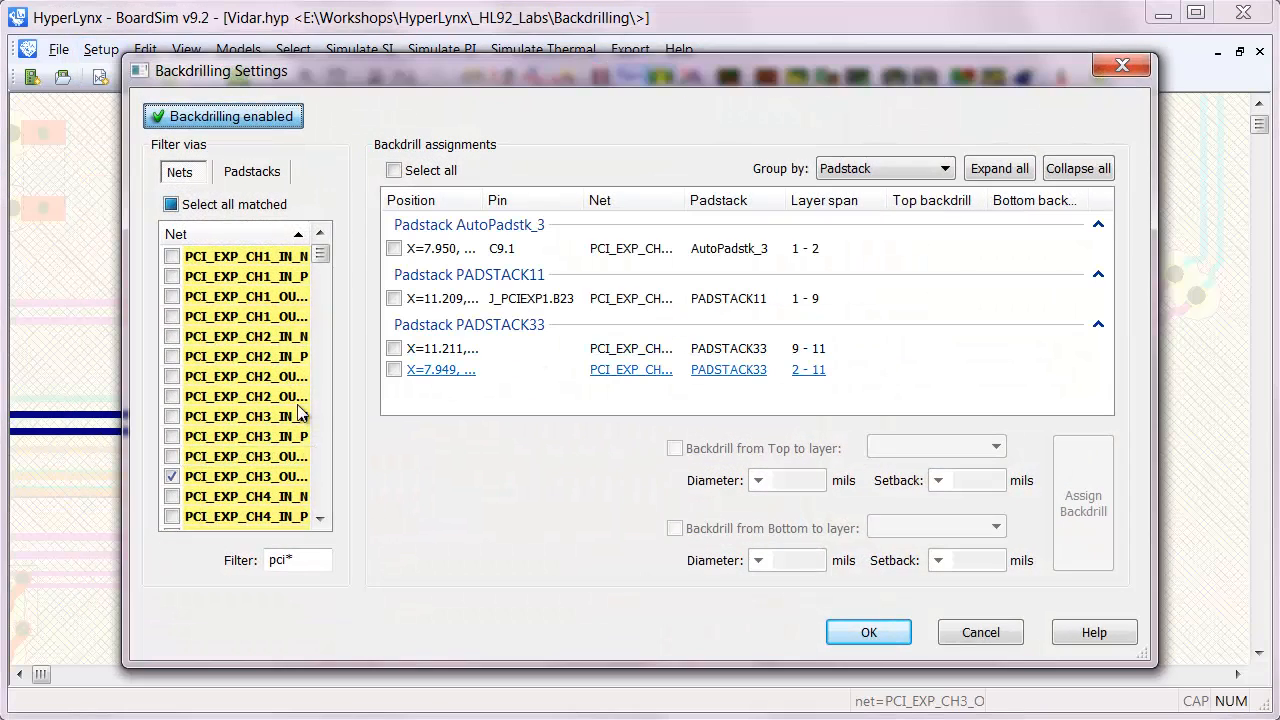
- Assign top and bottom backdrills to all vias of the PCIe channel 3 output nets
left_click(172, 456)
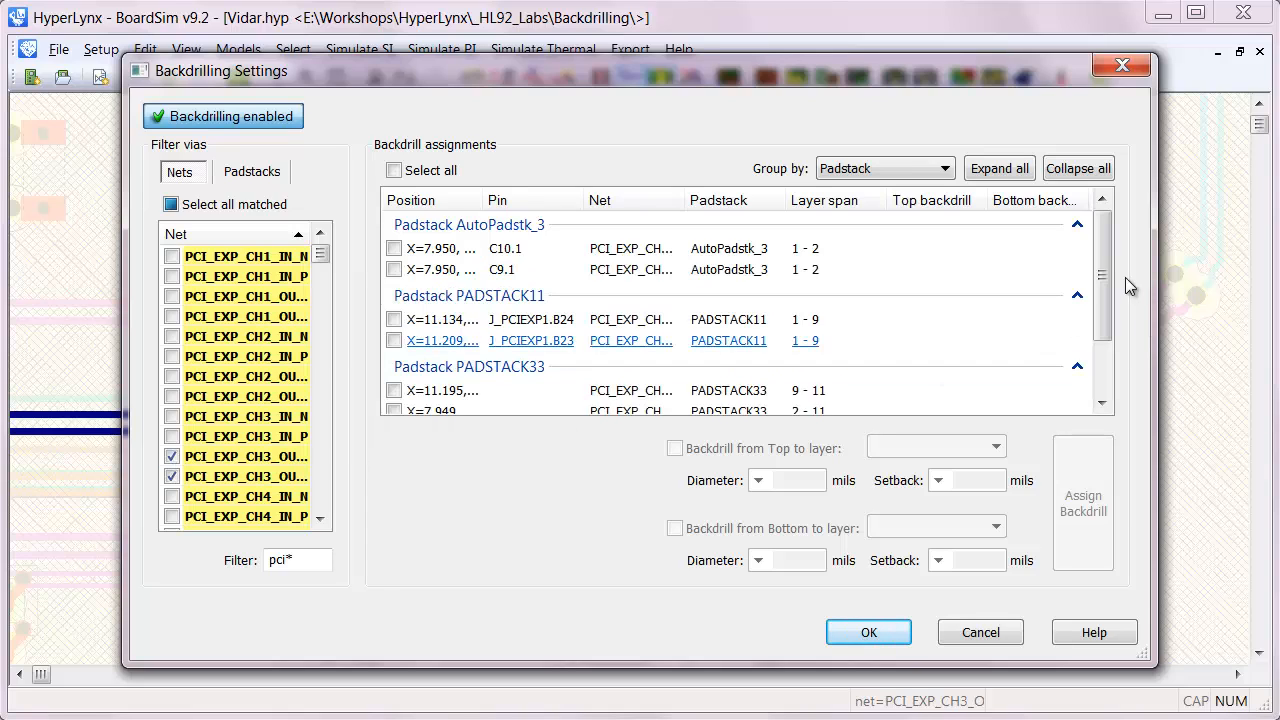
left_click(392, 170)
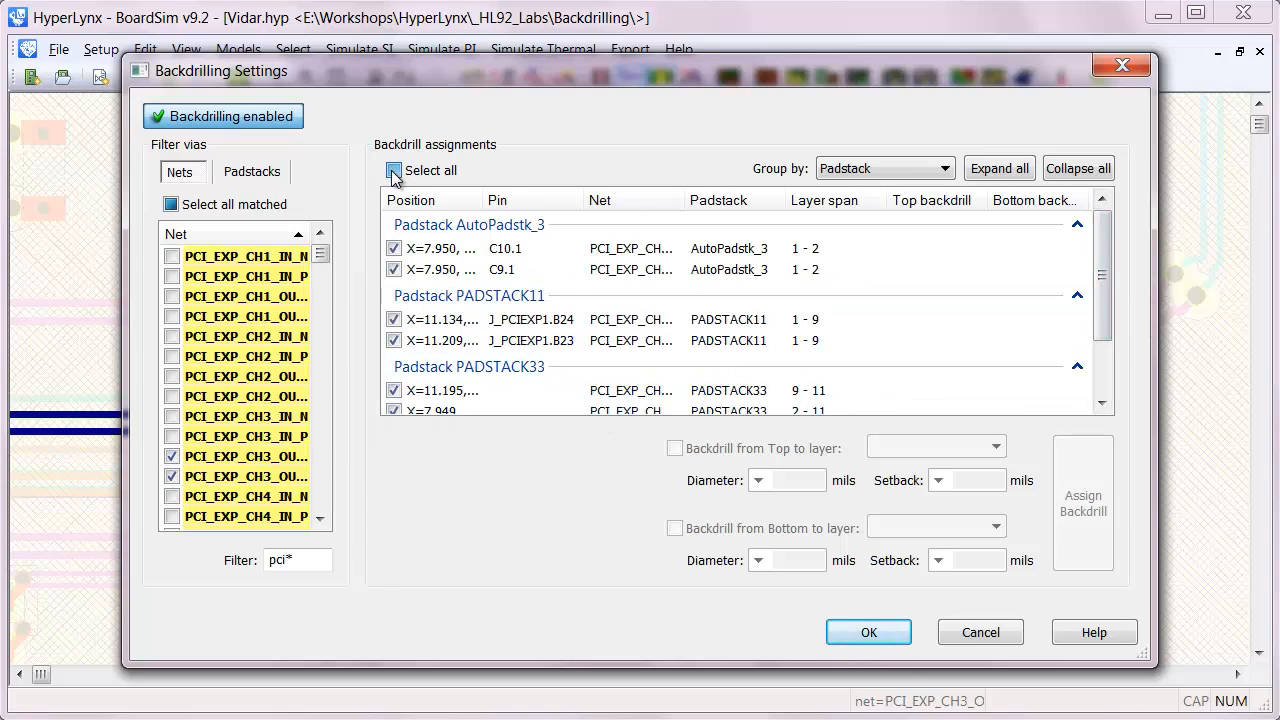
left_click(392, 170)
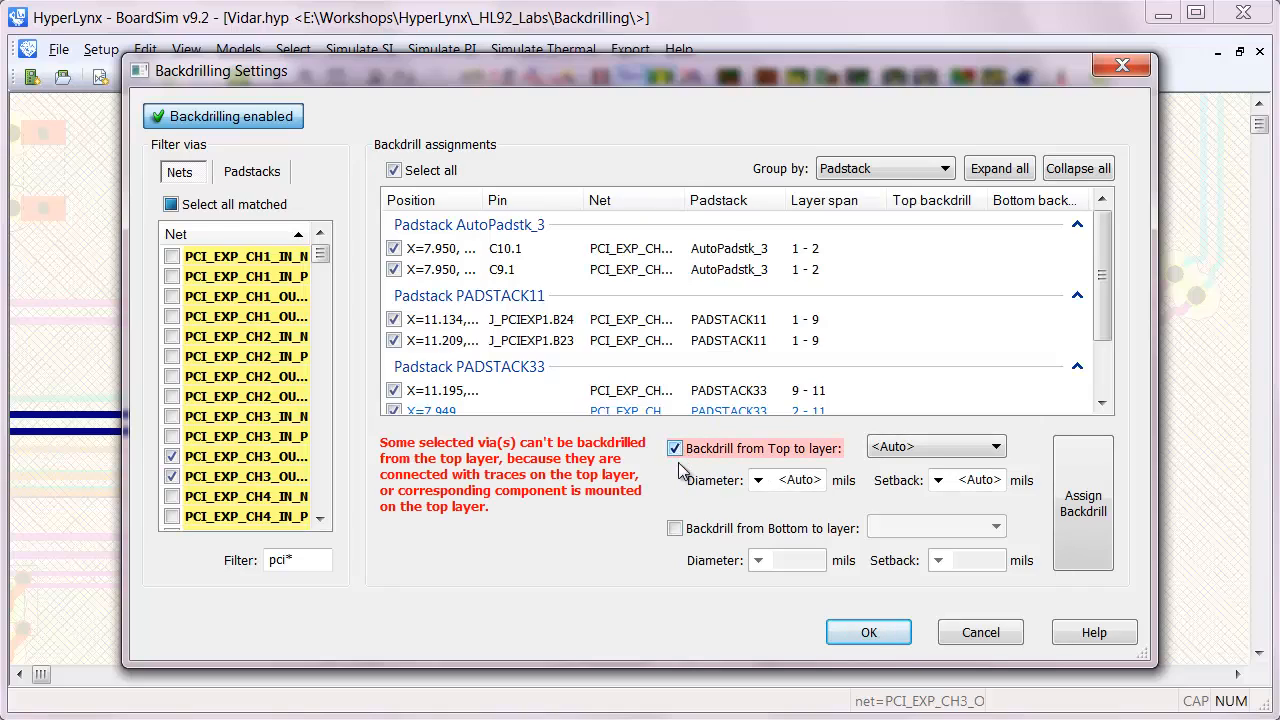
left_click(674, 528)
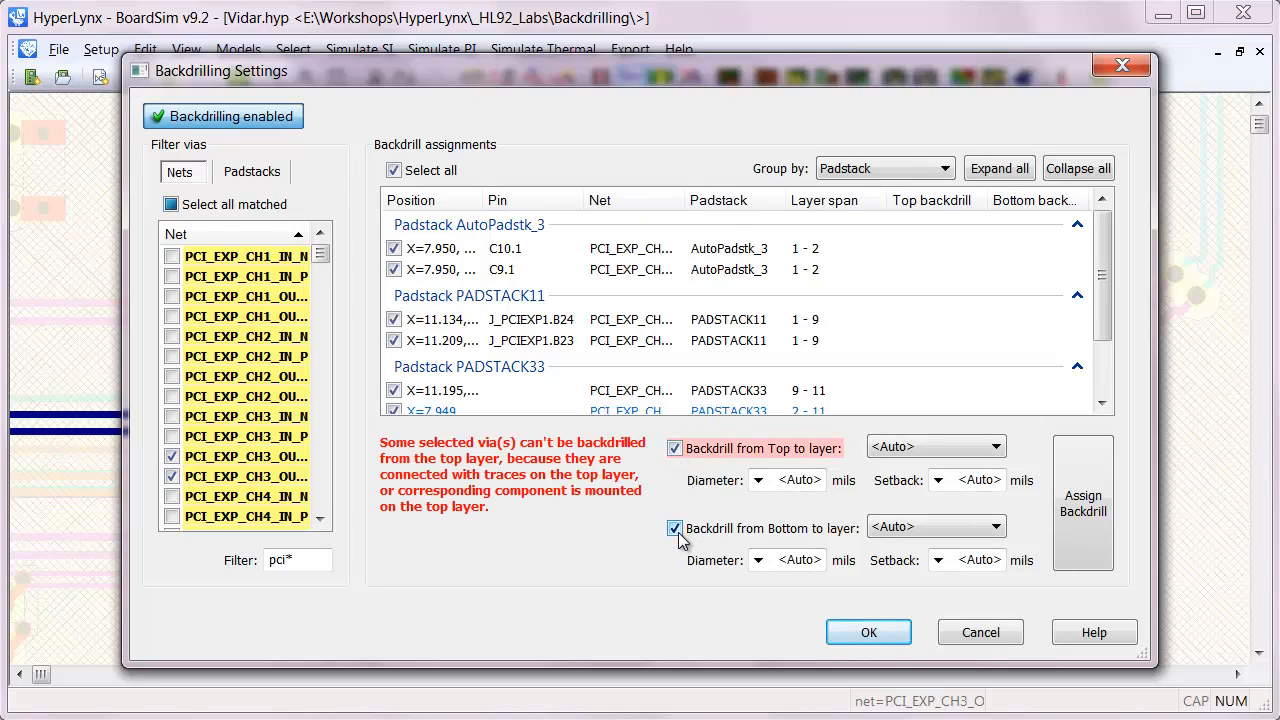
scroll("down", 3)
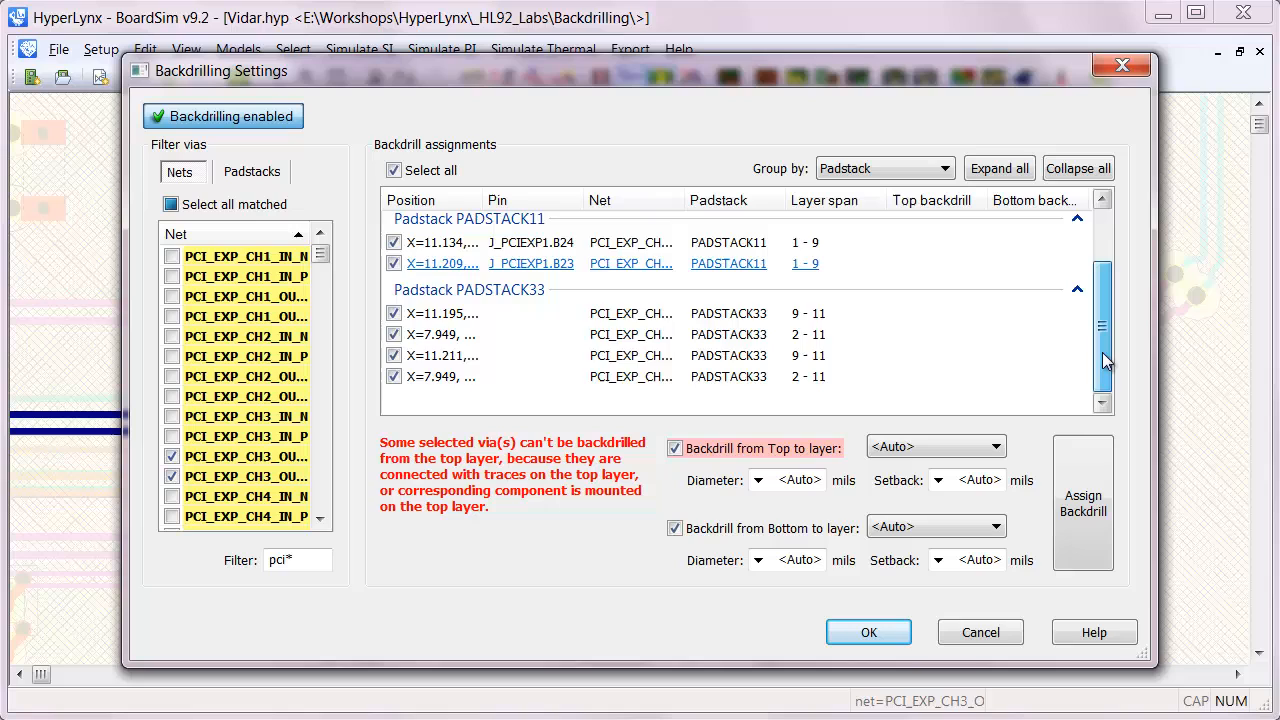
left_click(1084, 504)
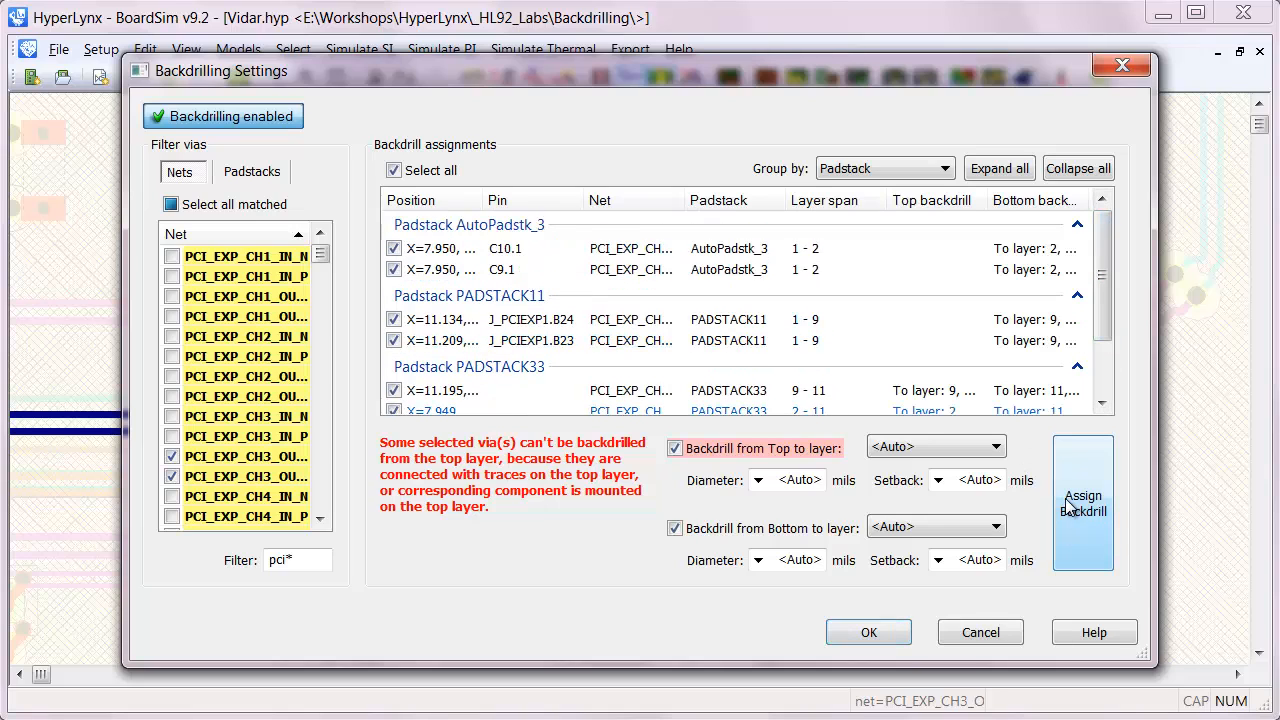
scroll("down", 3)
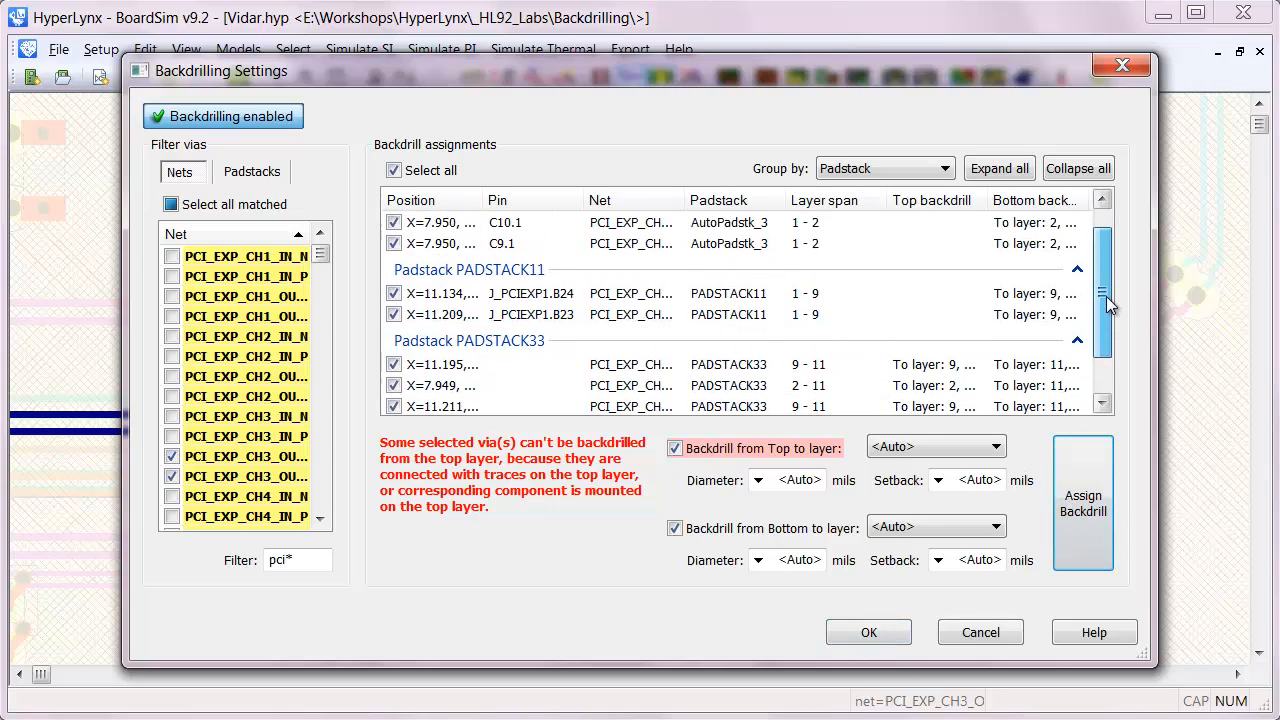
scroll("down", 3)
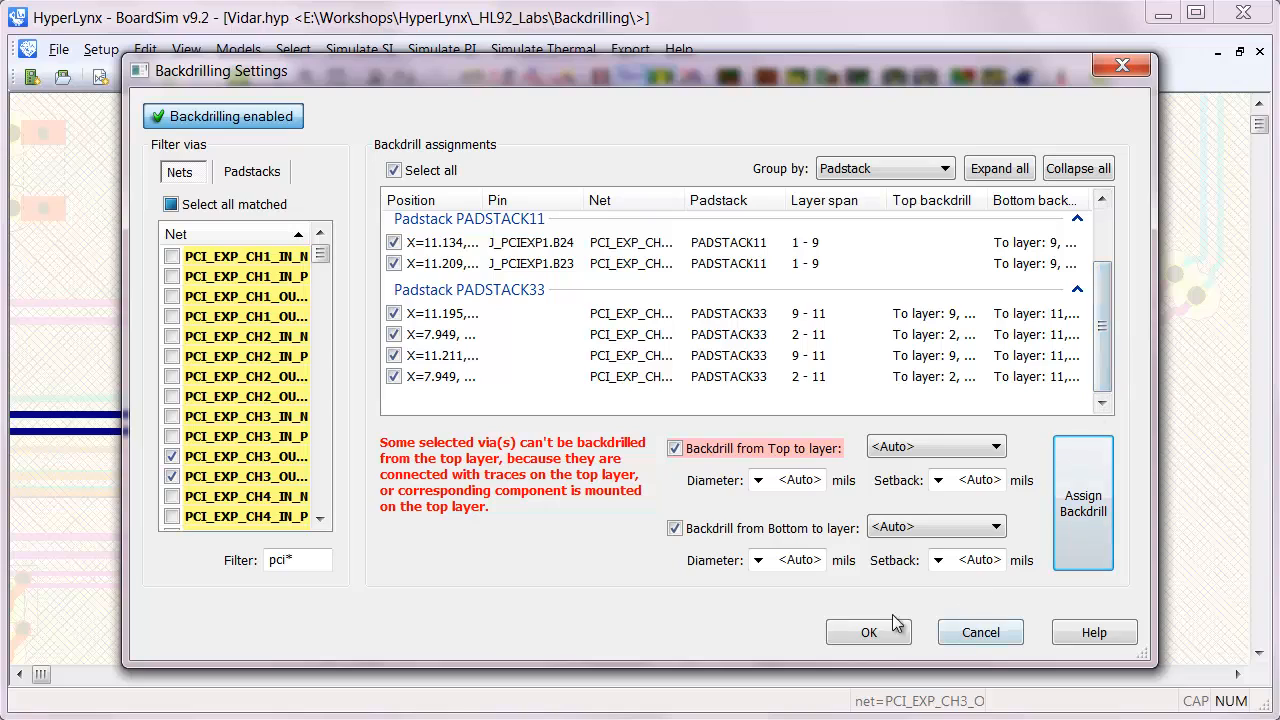
left_click(868, 632)
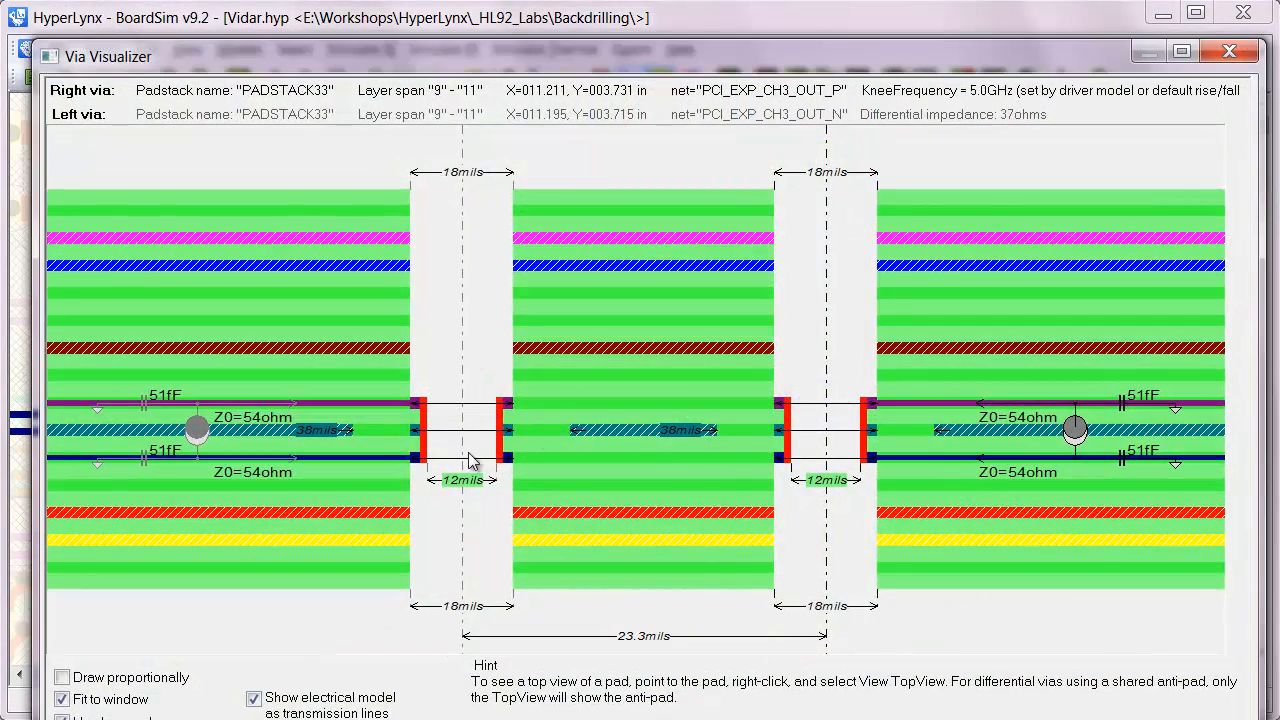
mouse_move(510, 488)
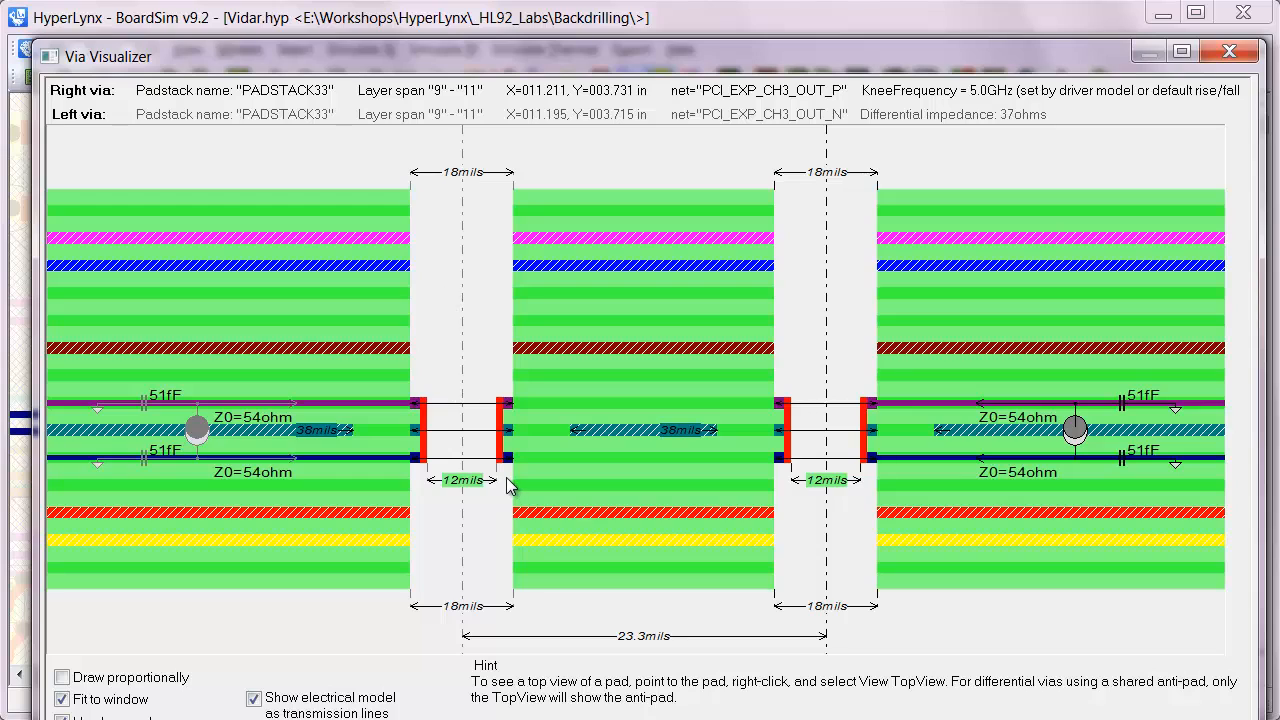
mouse_move(612, 496)
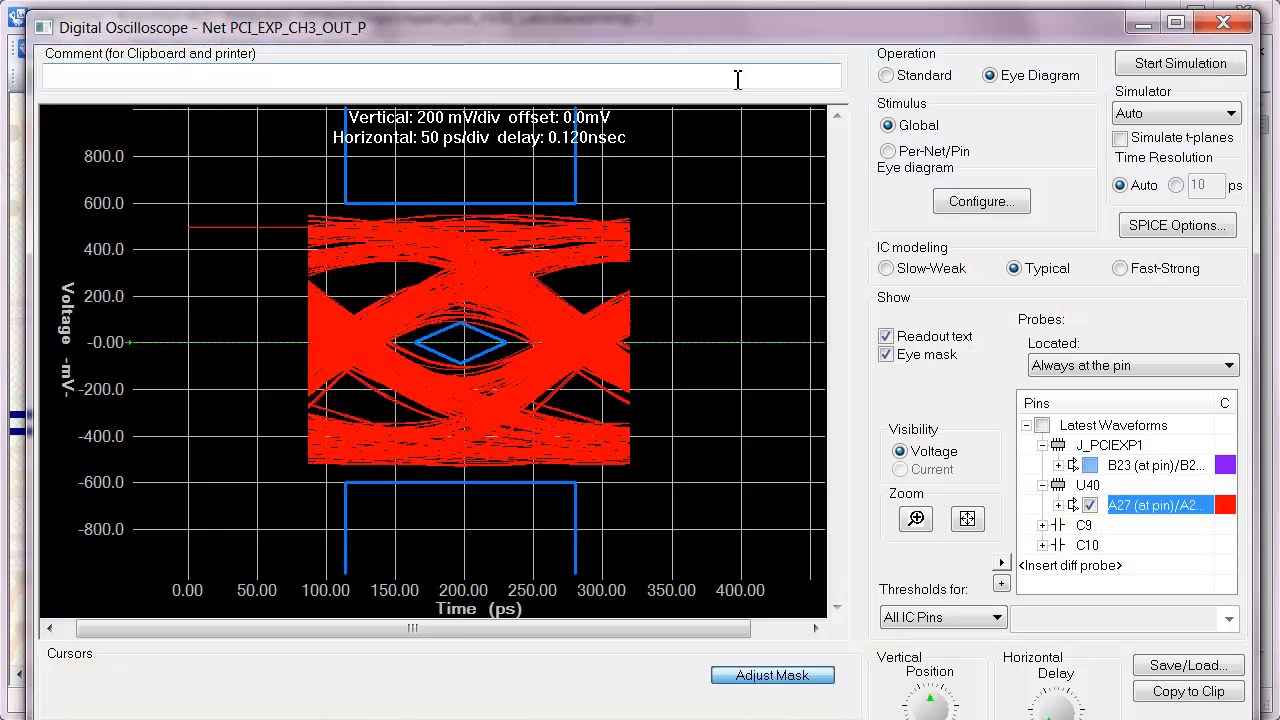
- Rerun the PCI_EXP_CH3_OUT_P eye-diagram simulation with the backdrilled vias
left_click(1180, 62)
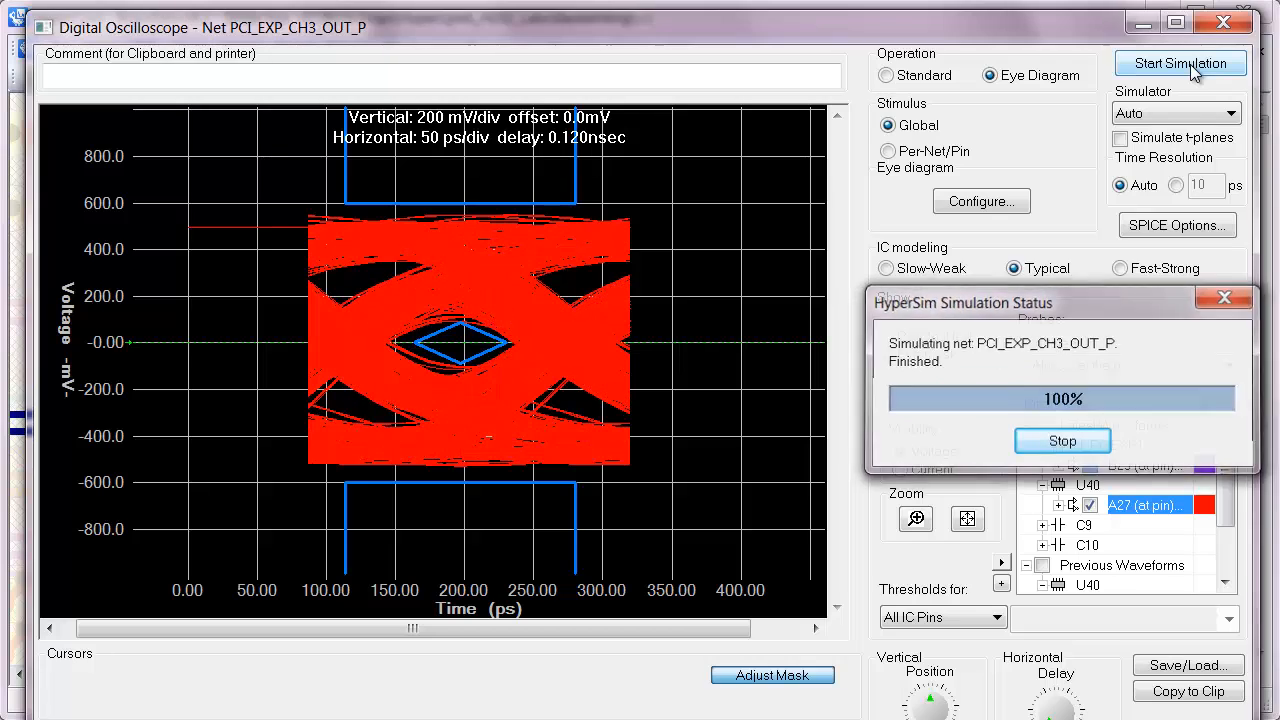
left_click(1062, 442)
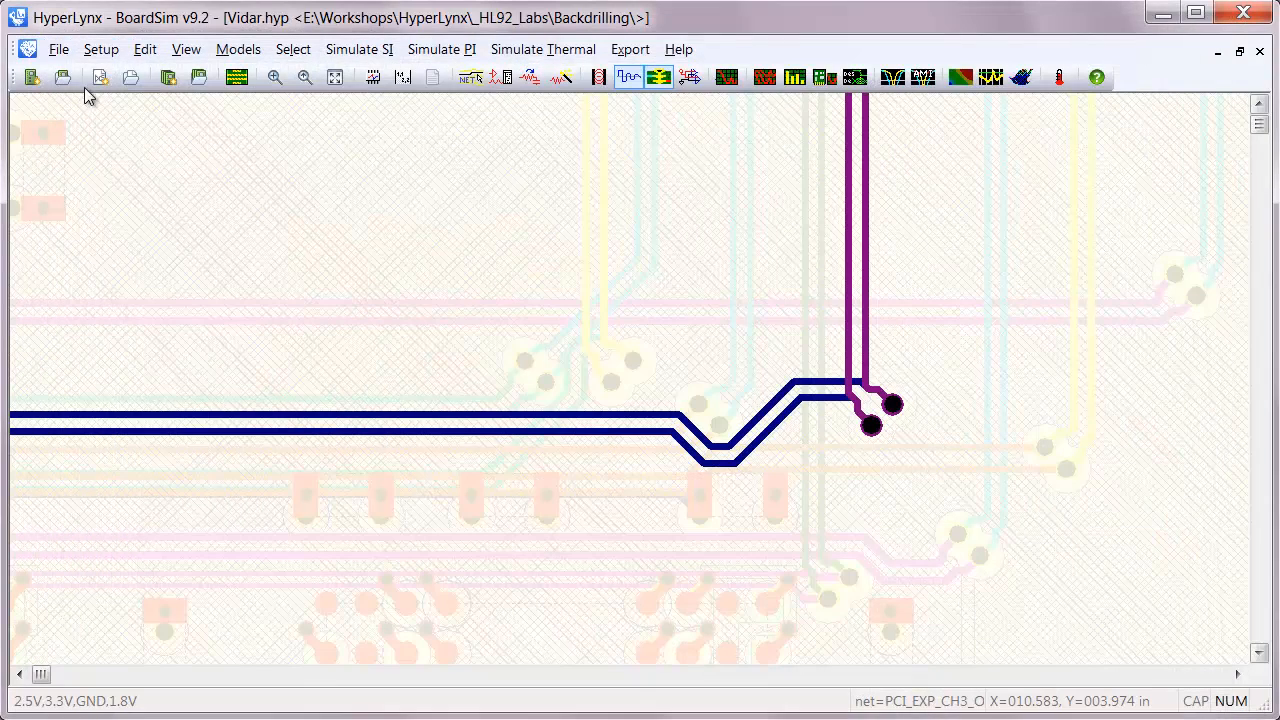
- Select all vias of both PCIe channel 3 output nets in Backdrilling Settings
left_click(100, 48)
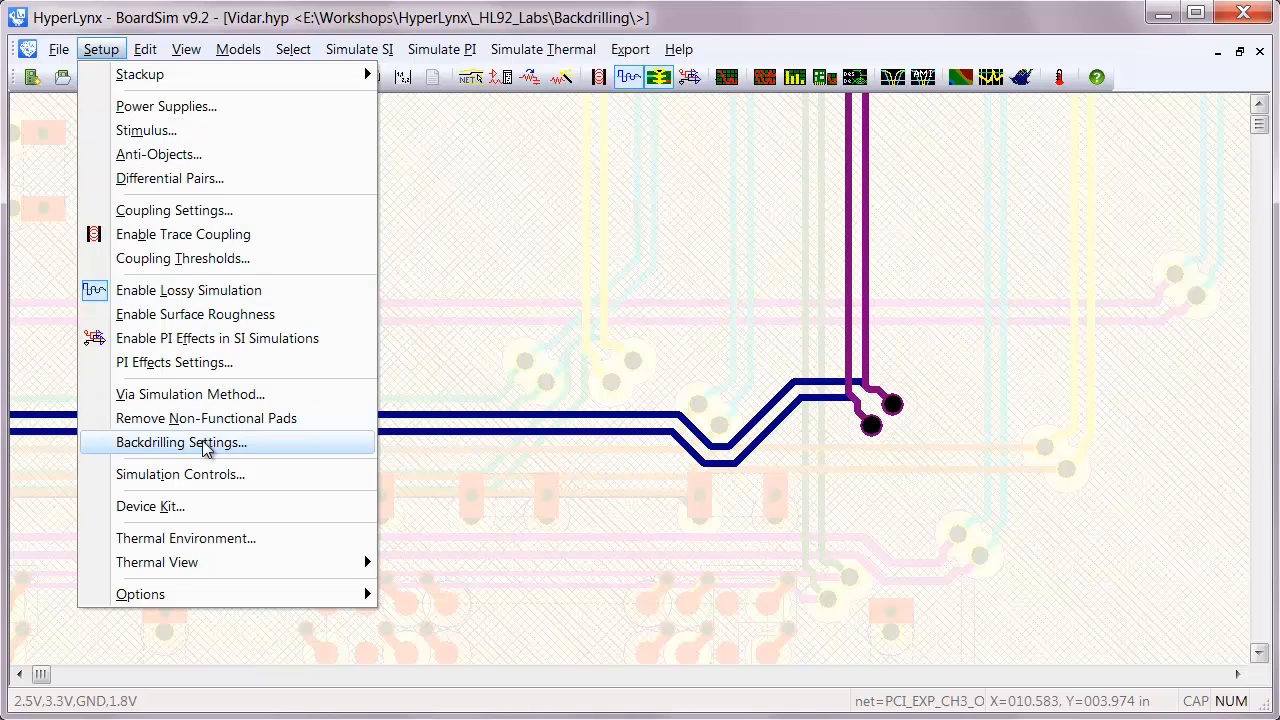
left_click(180, 442)
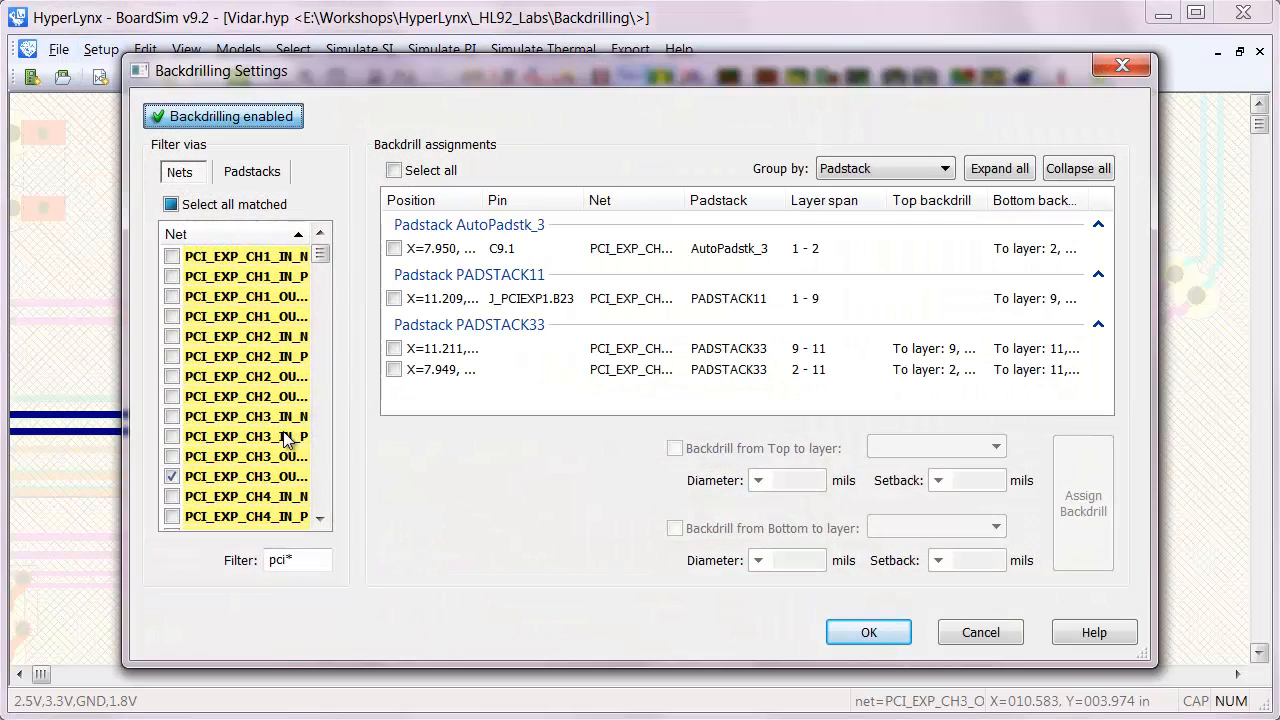
left_click(172, 456)
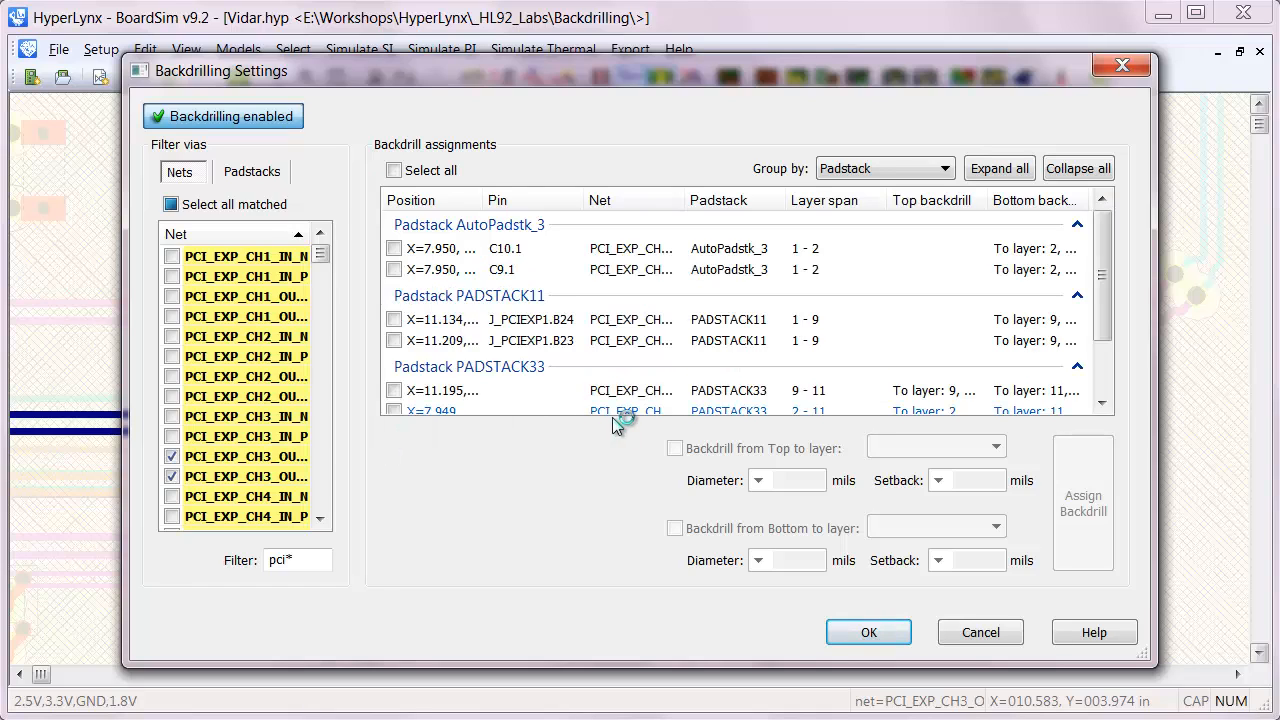
left_click(392, 170)
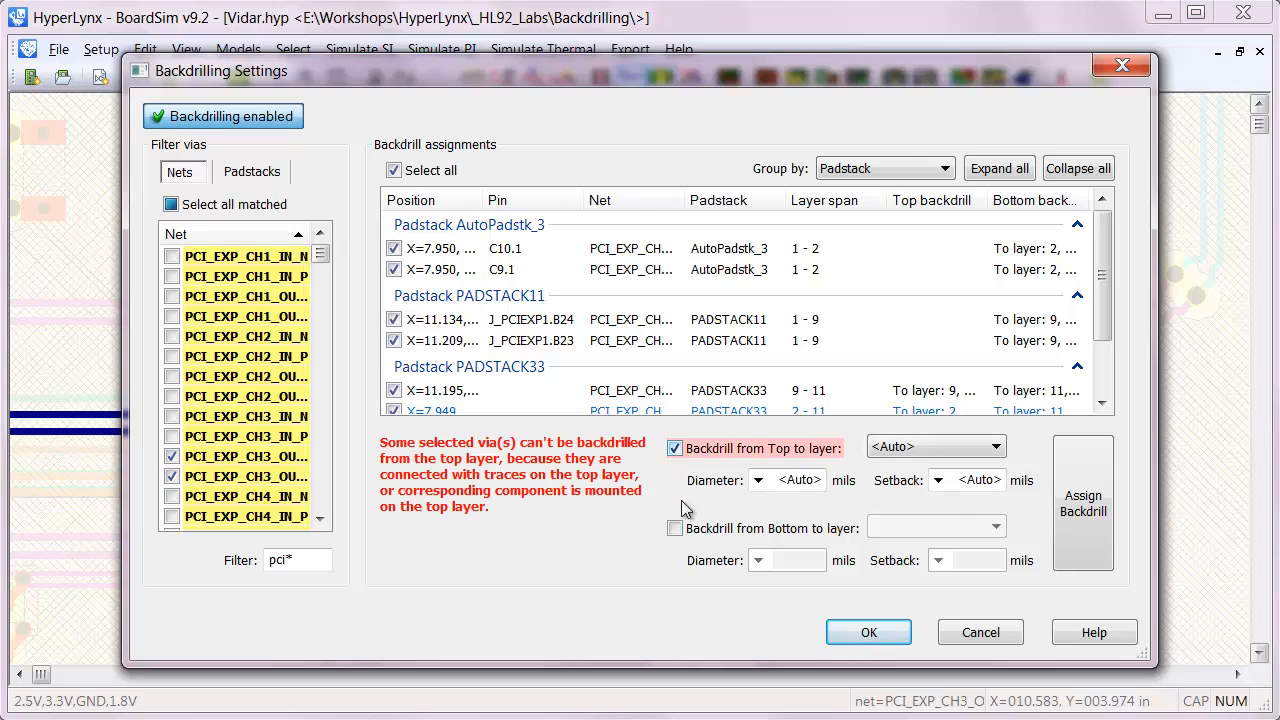
- Assign top and bottom backdrills with 30 mil diameter and 10 mil setback
left_click(676, 528)
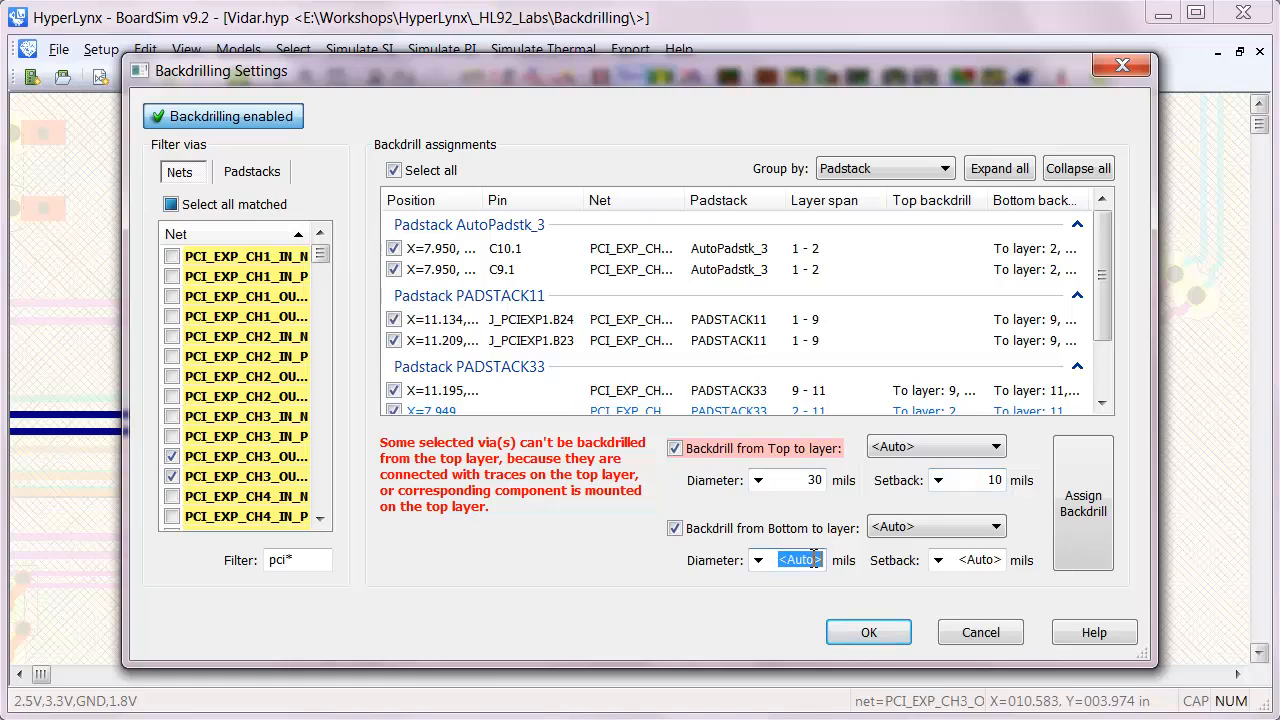
type("30")
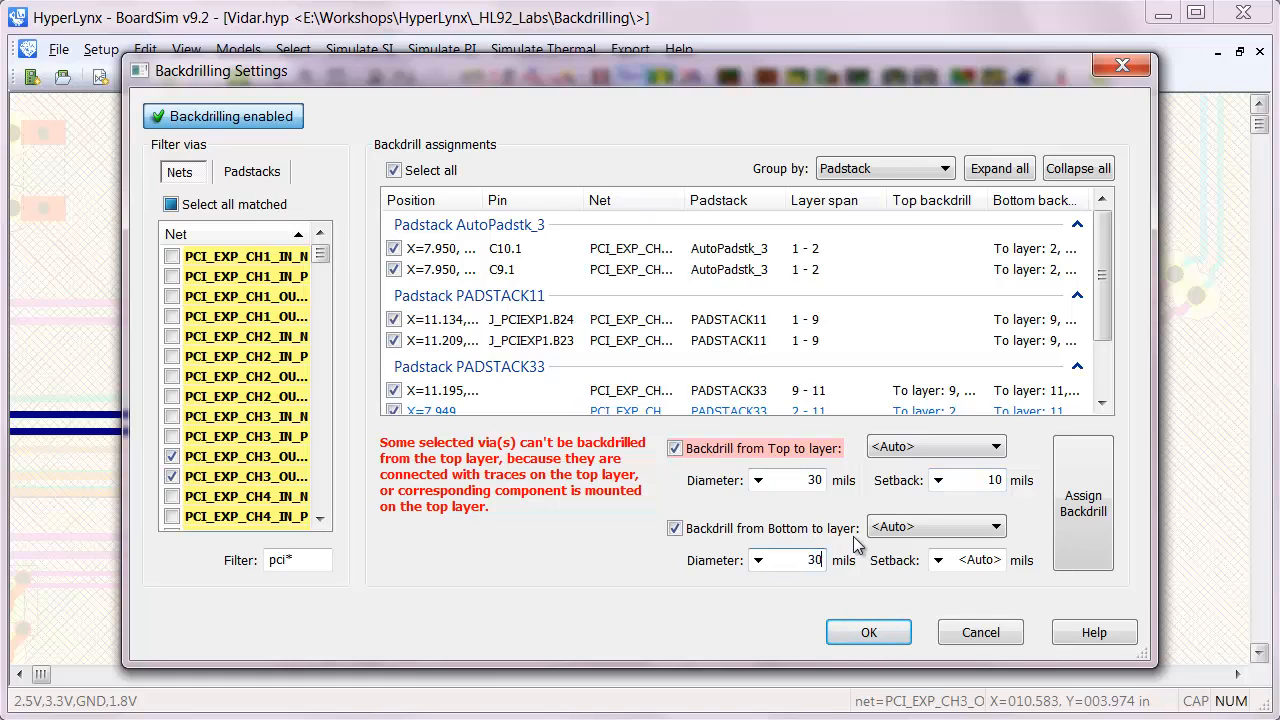
left_click(980, 560)
type("10")
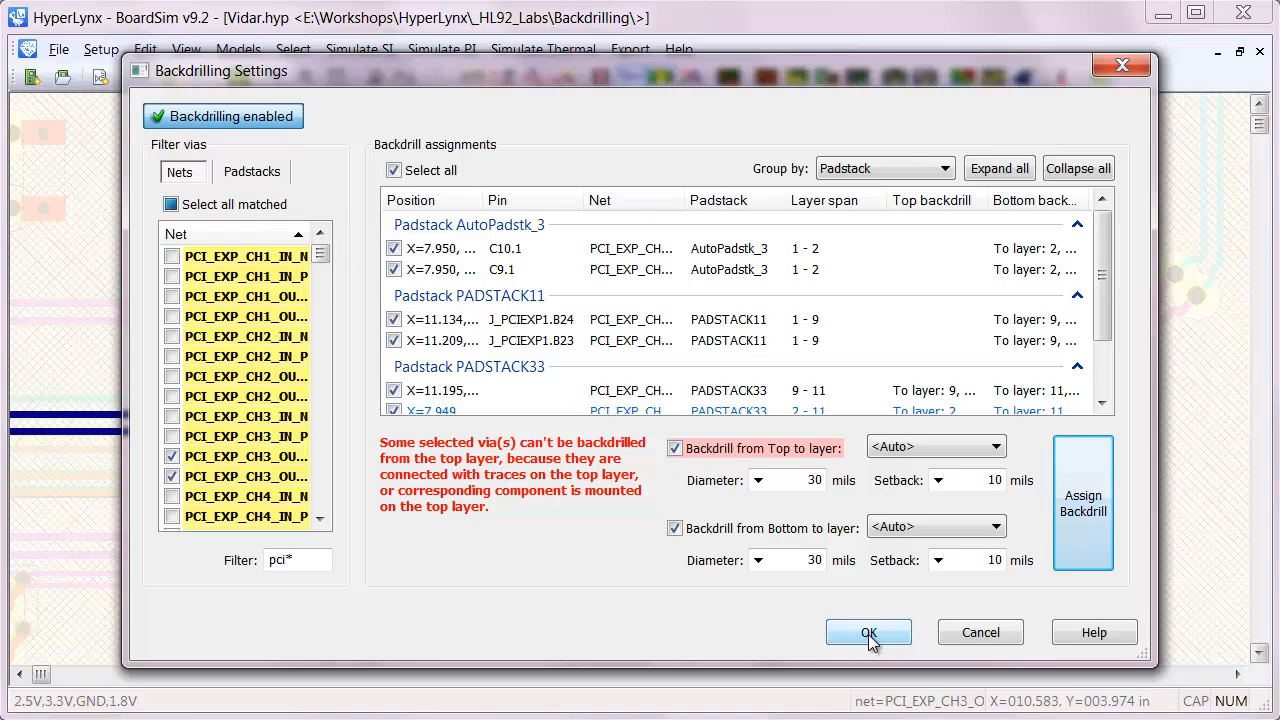
left_click(868, 632)
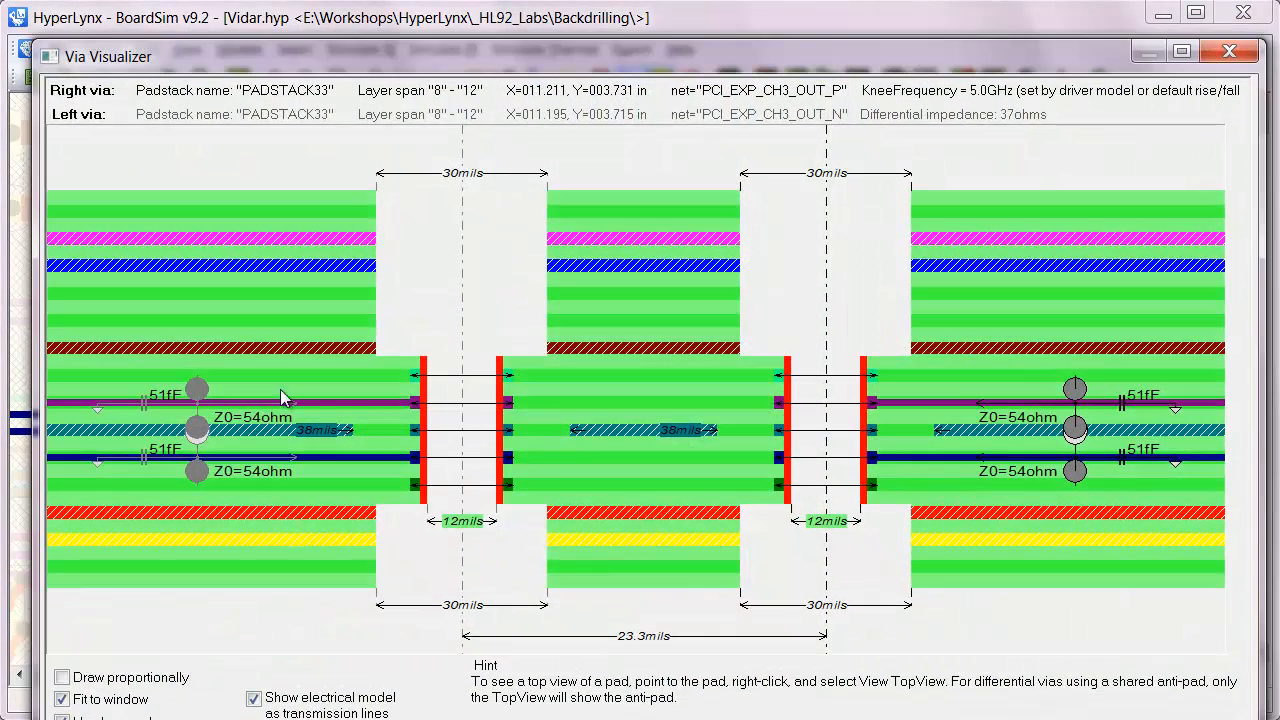
mouse_move(442, 500)
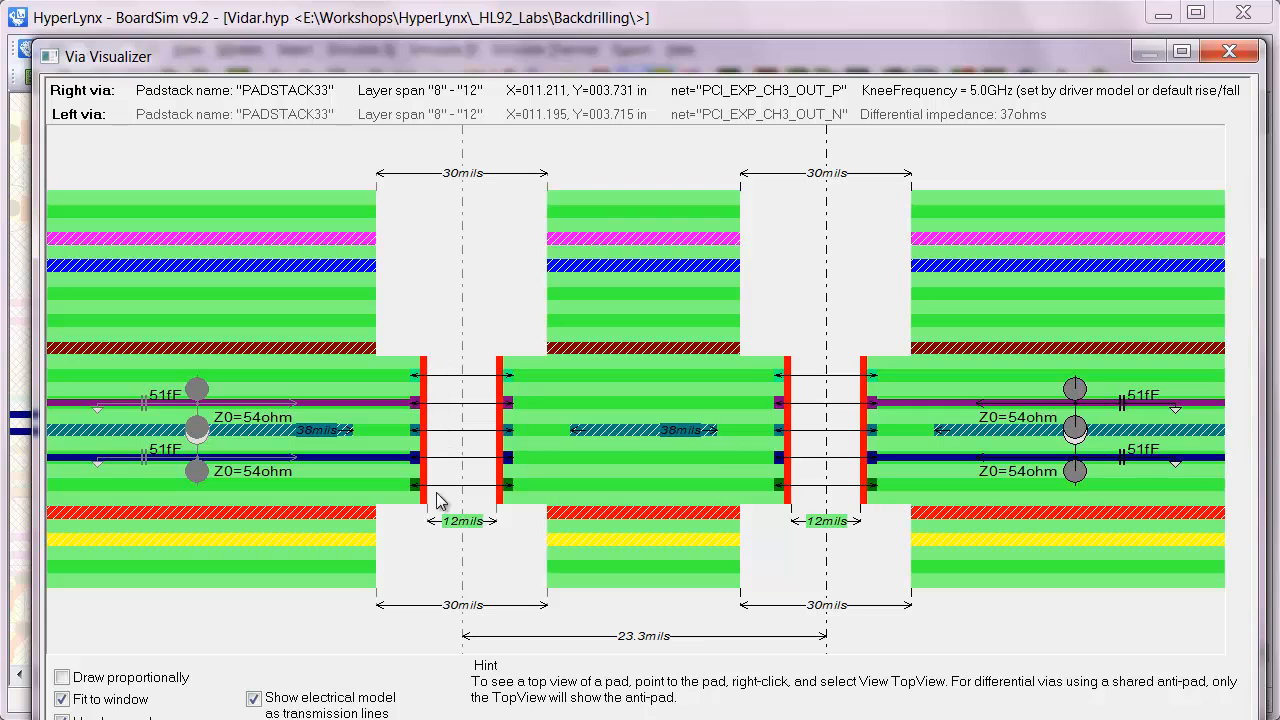
mouse_move(460, 504)
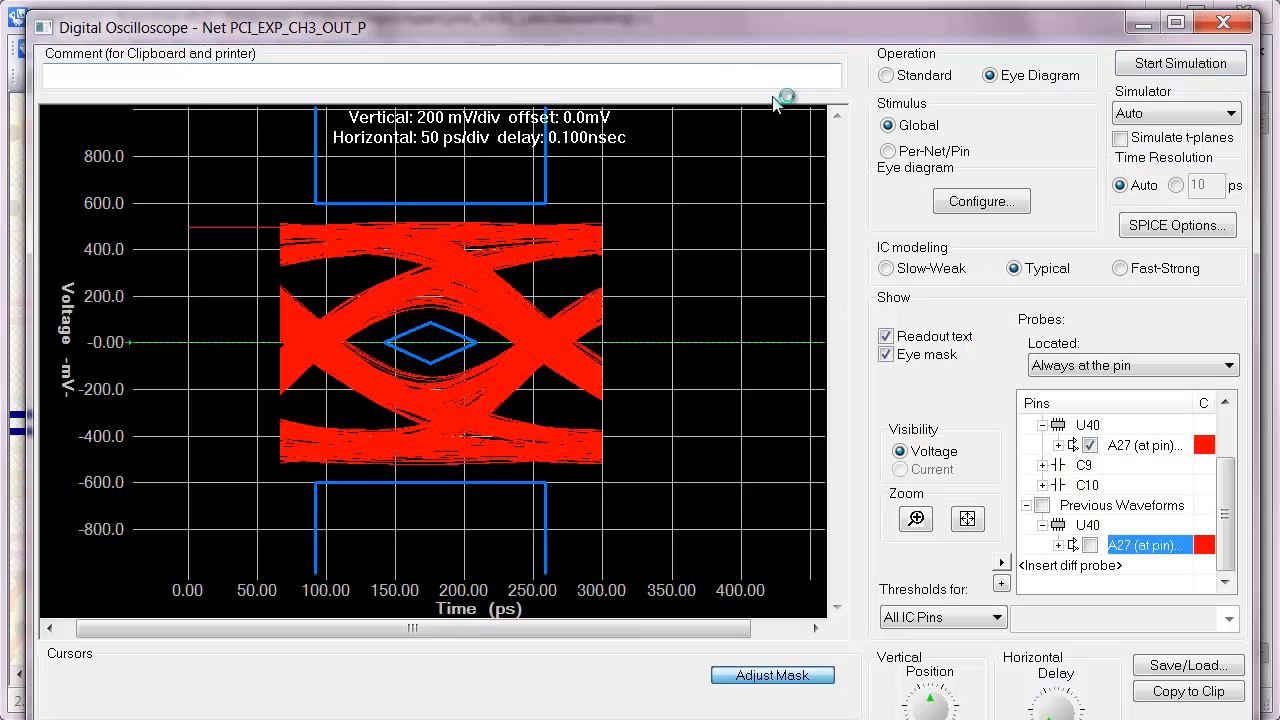
- Simulate the eye diagram of the backdrilled net and return to the board layout
left_click(1180, 62)
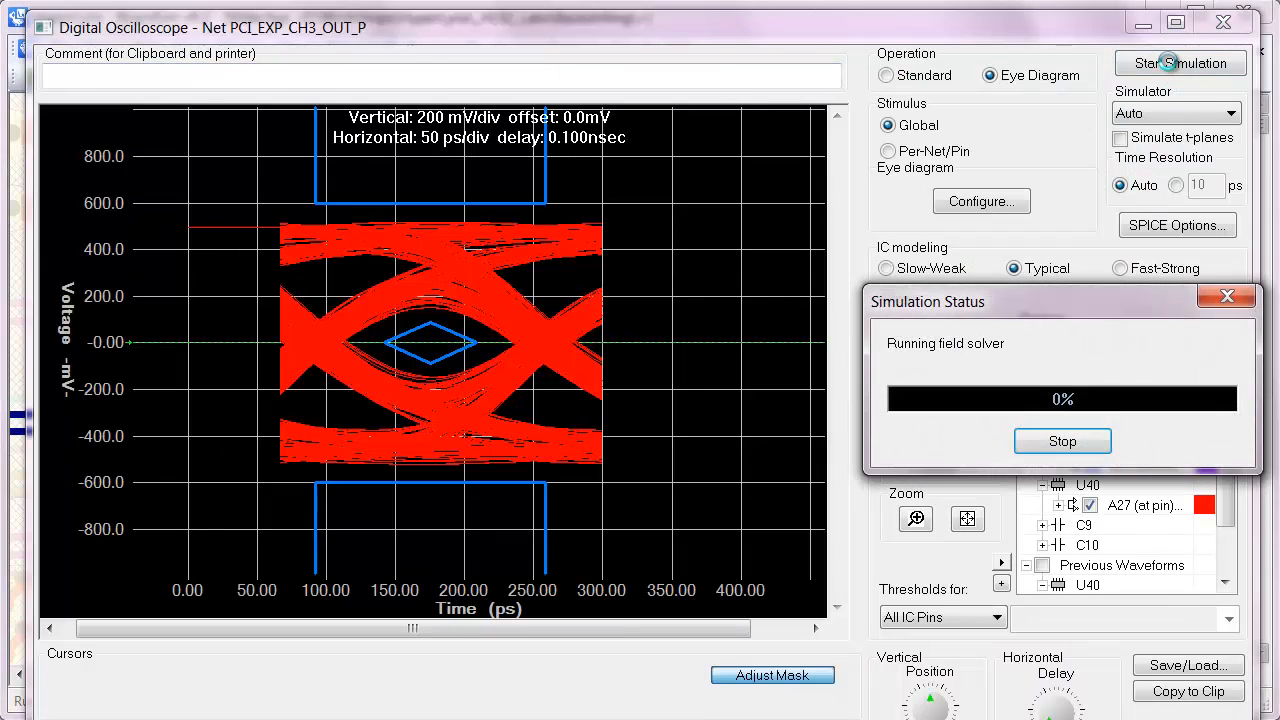
left_click(1062, 442)
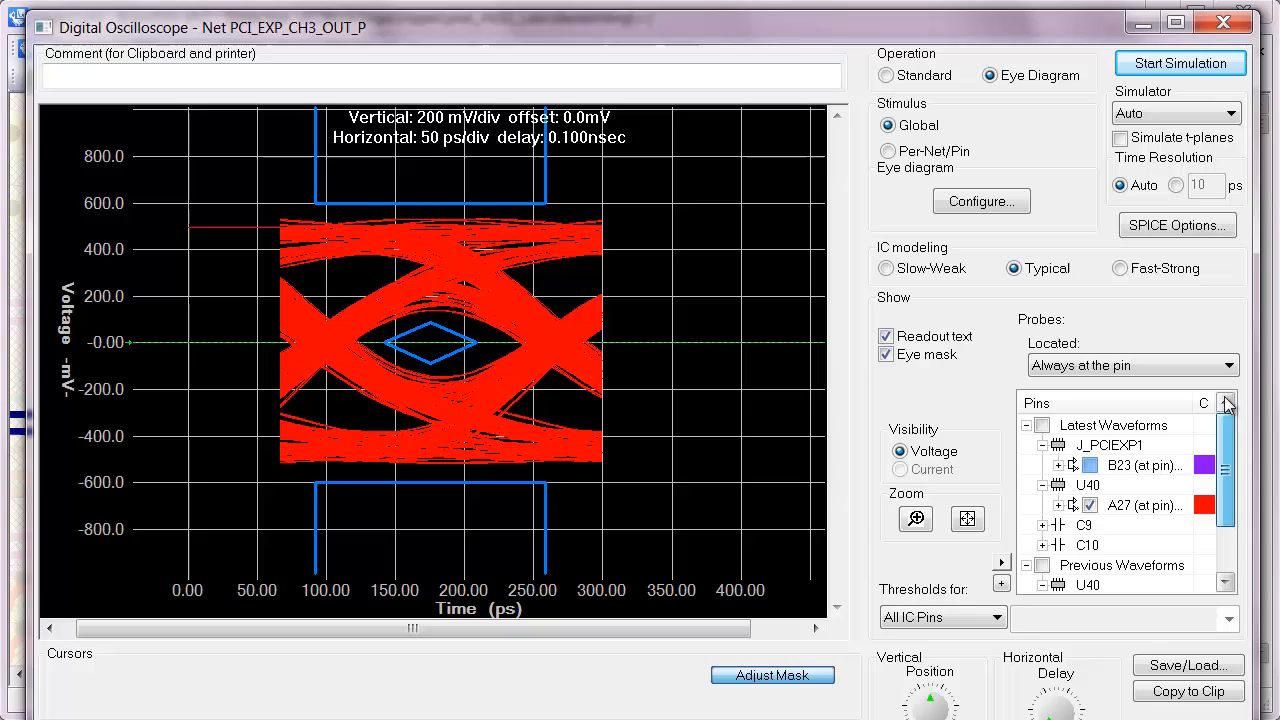
left_click(548, 538)
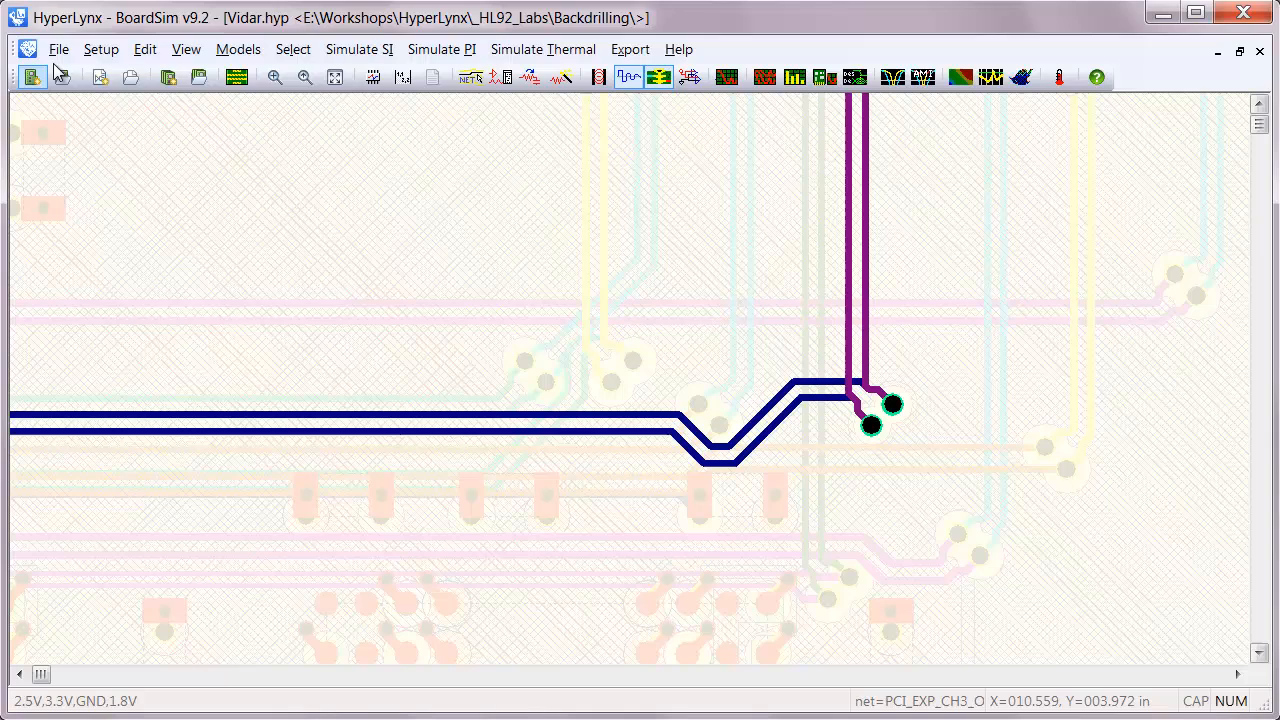
- Disable backdrilling in the Backdrilling Settings dialog
left_click(100, 48)
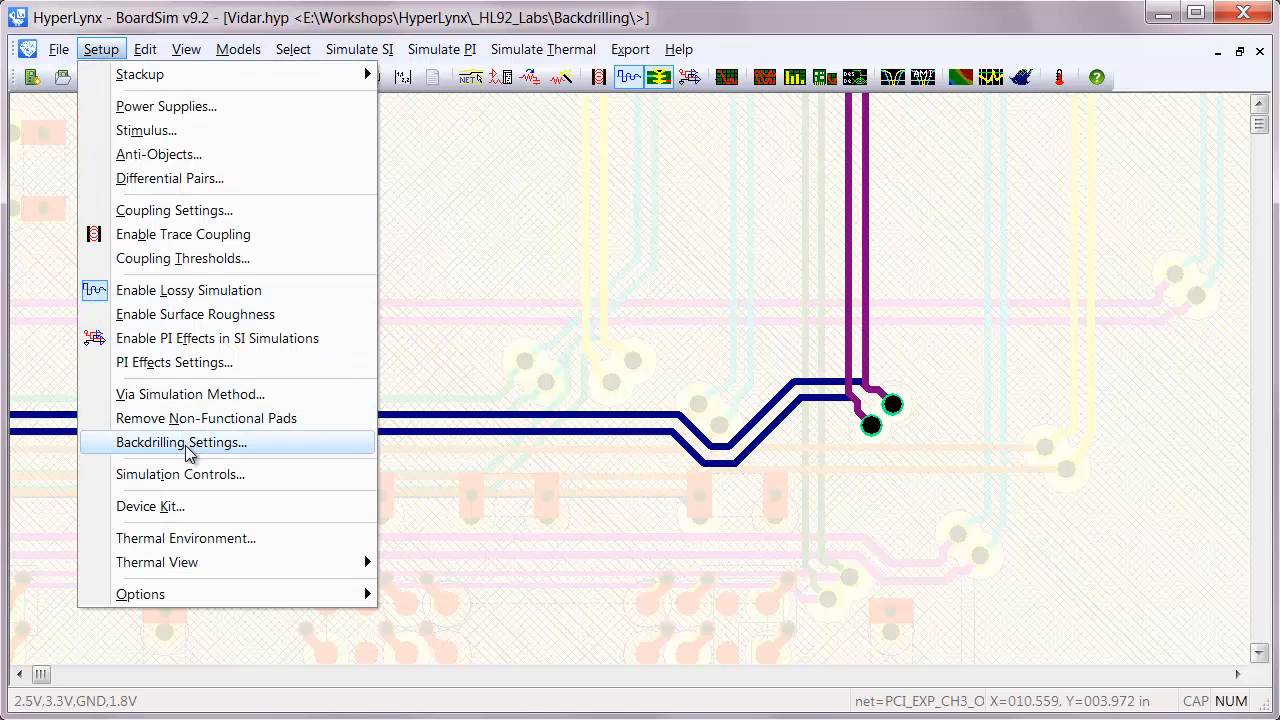
left_click(180, 442)
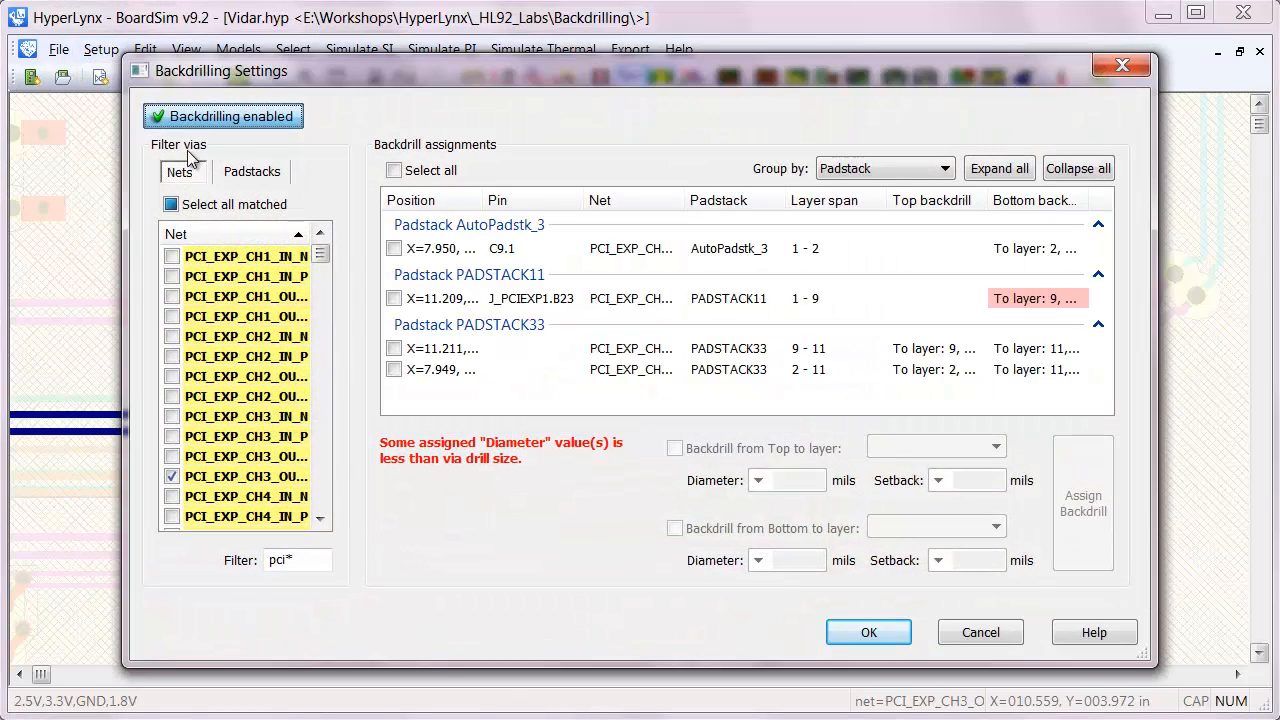
left_click(222, 116)
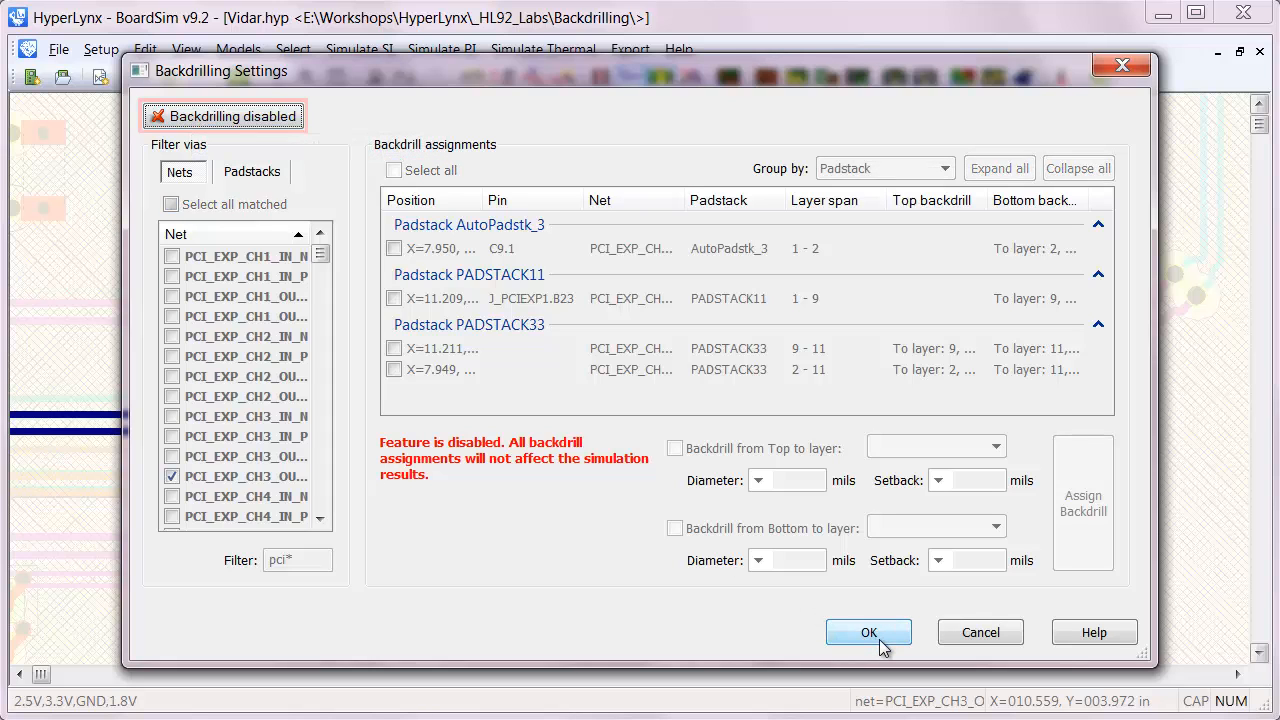
left_click(868, 632)
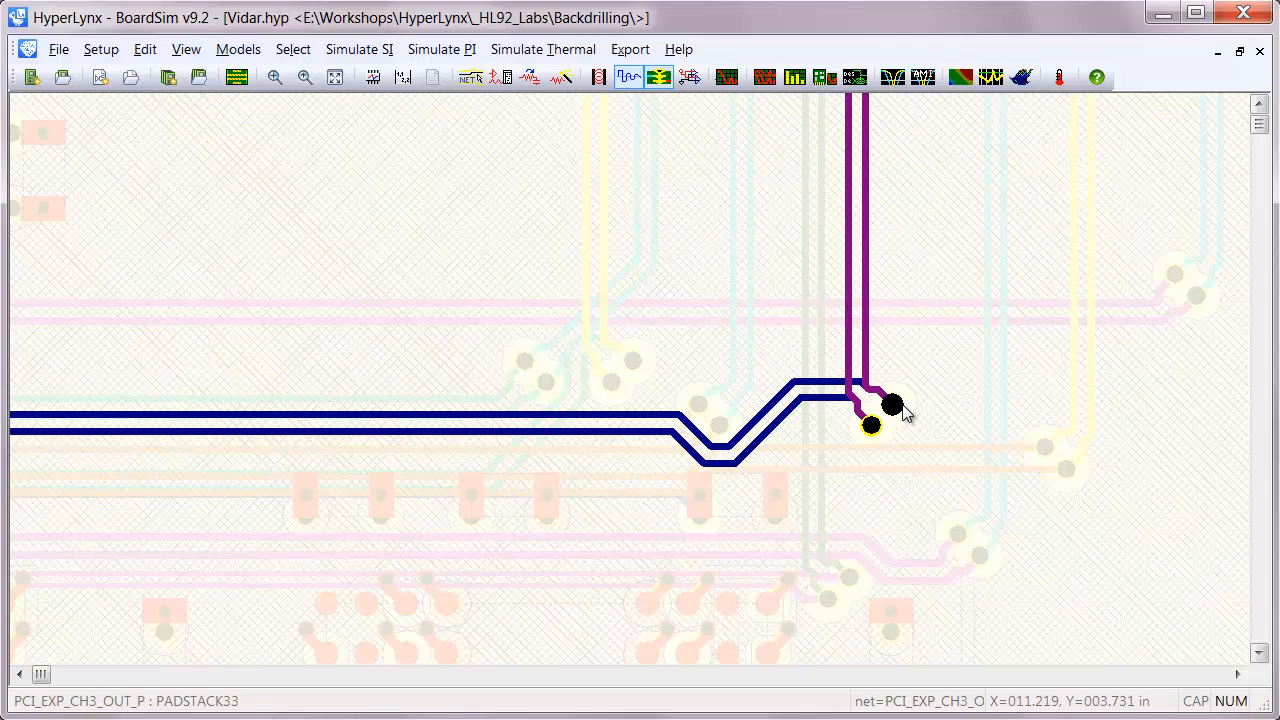
- Check the via pair's cross-section now spans layers 2 to 15 unbackdrilled
right_click(892, 404)
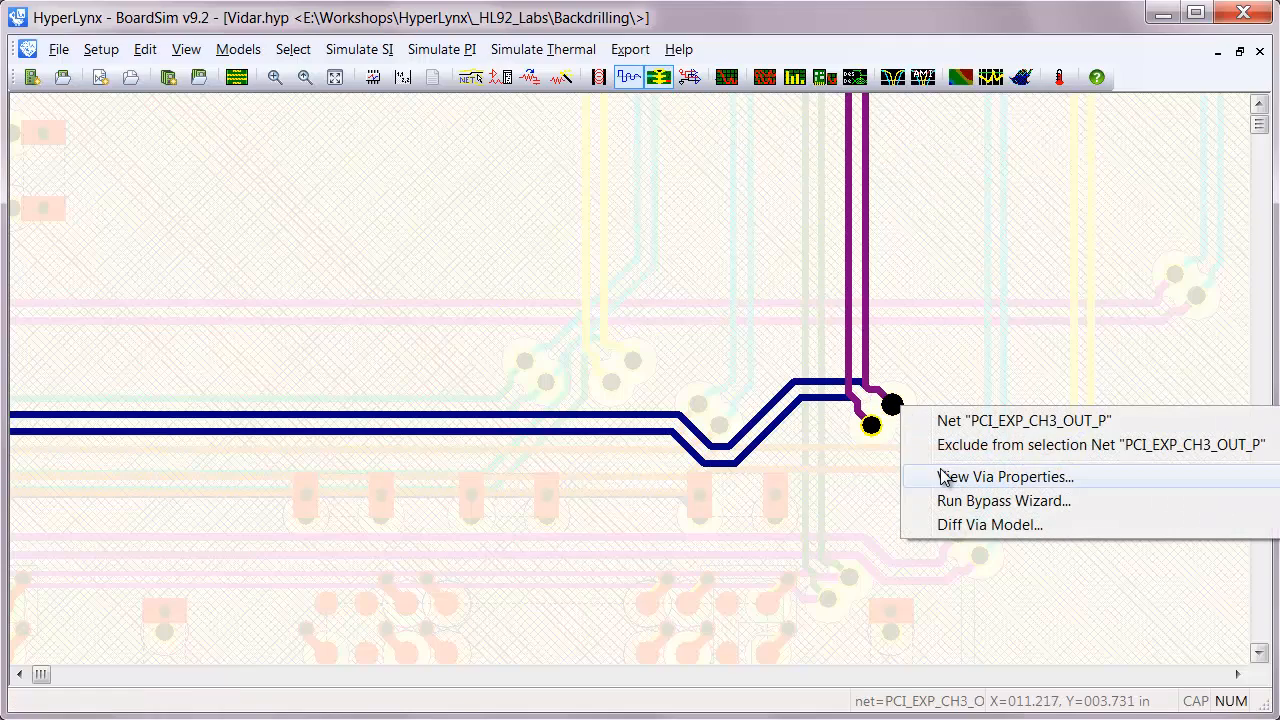
left_click(1004, 476)
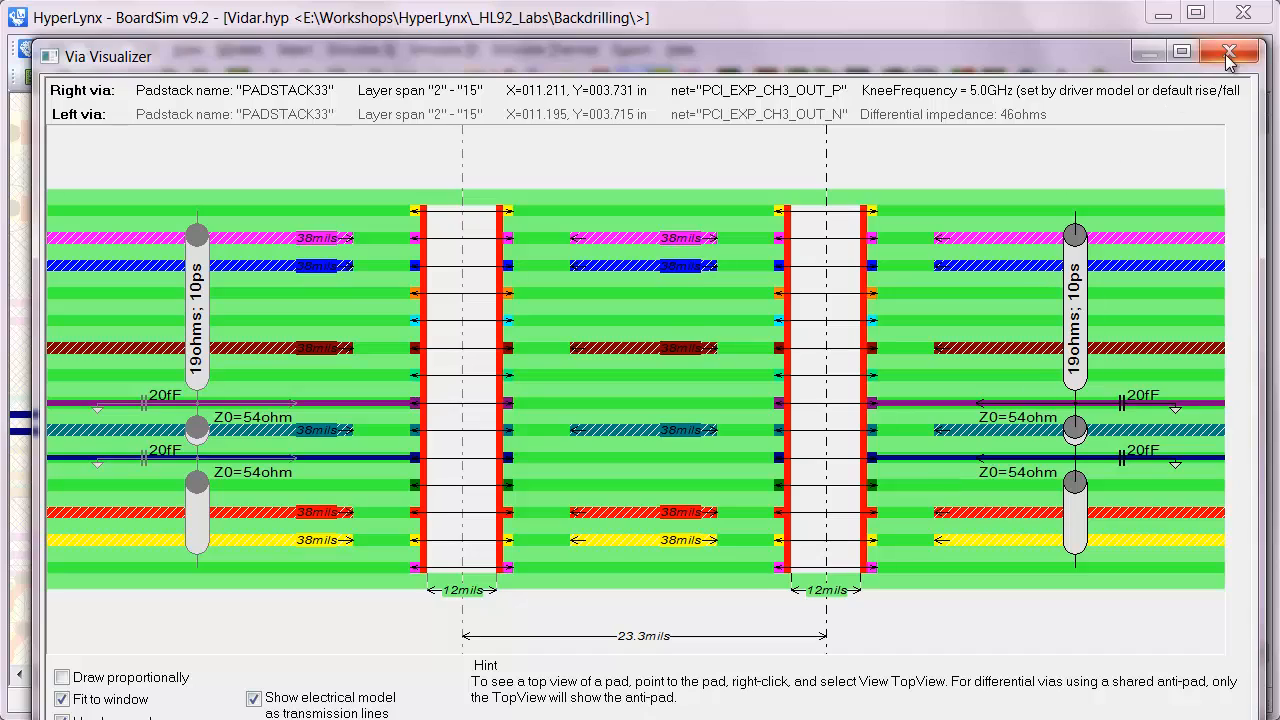
left_click(1228, 52)
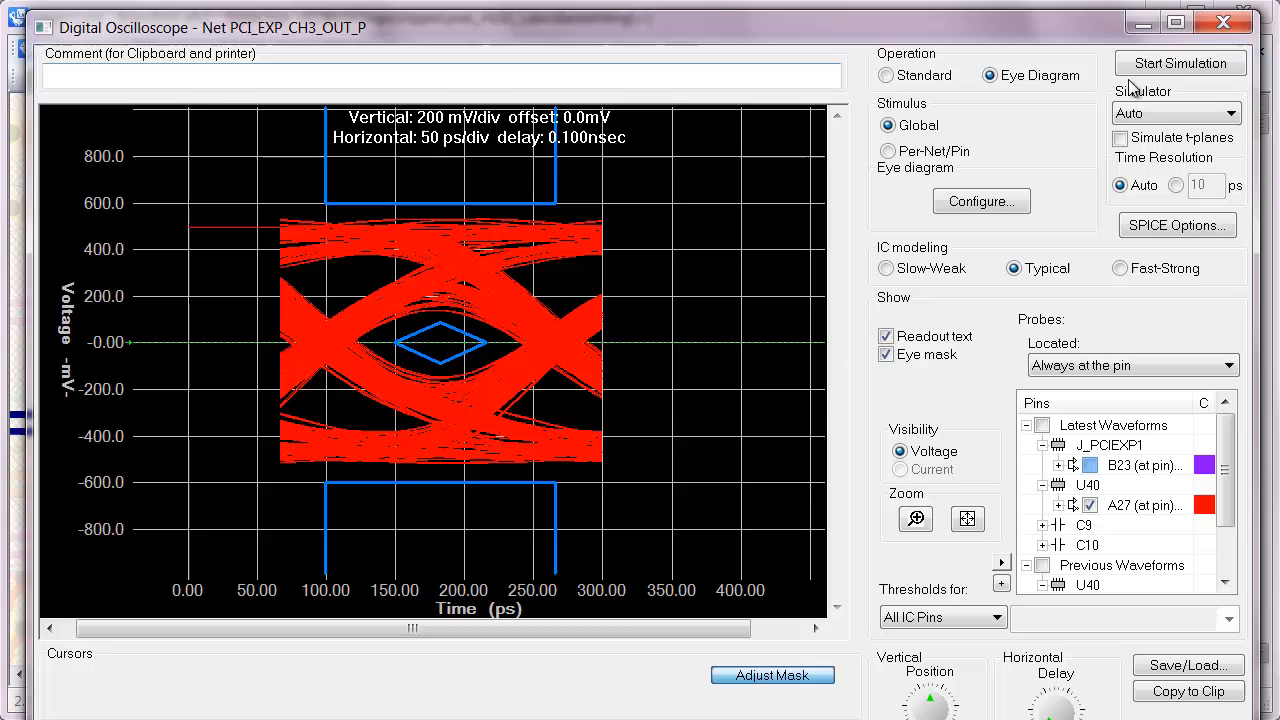
- Rerun the PCI_EXP_CH3_OUT_P eye-diagram simulation with backdrilling off
left_click(1180, 62)
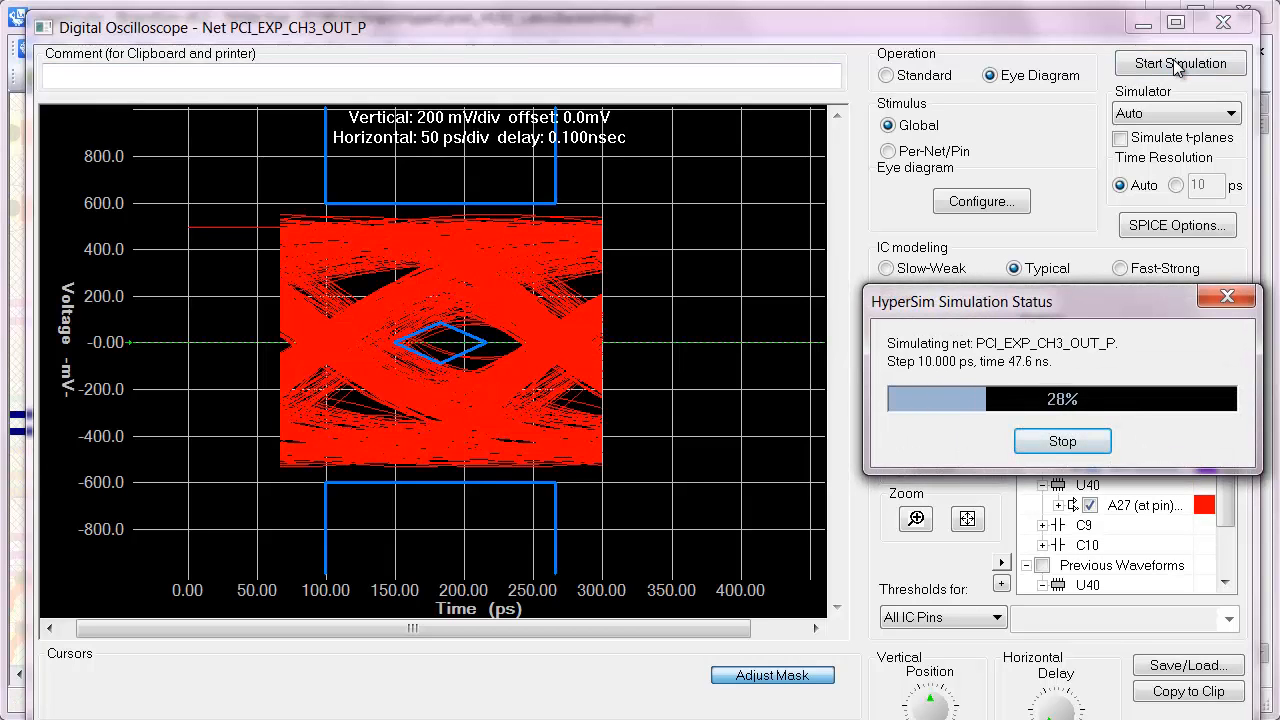